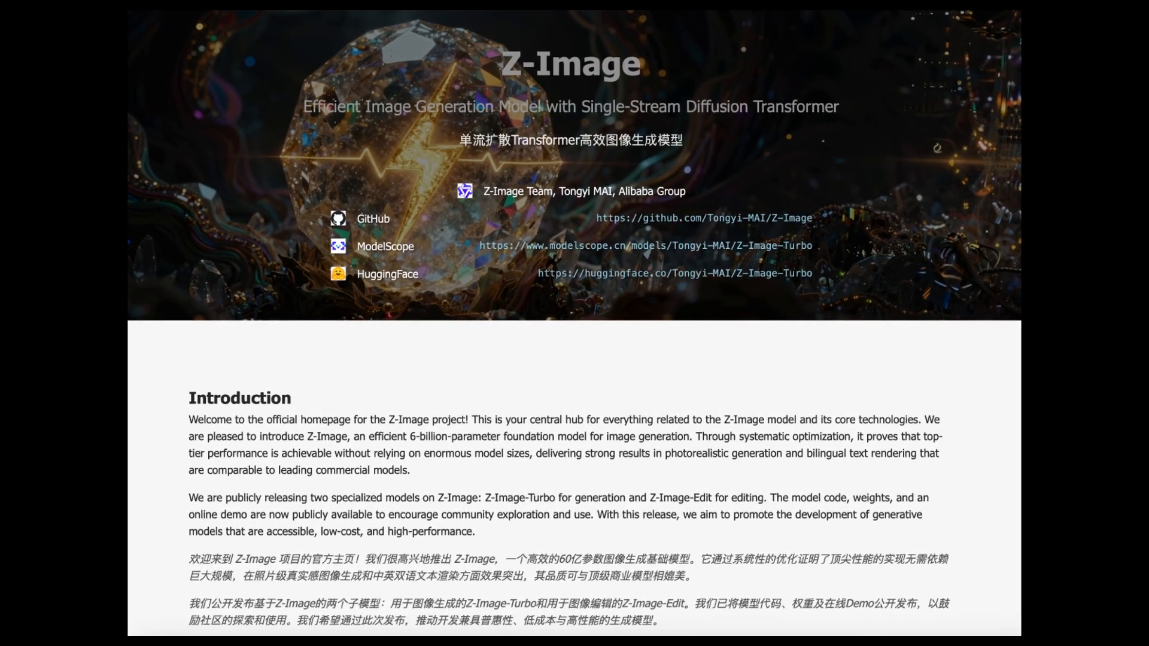
Step: Review the z_image_turbo workflow nodes, then switch to the AI Prompt Gallery browser tab
scroll("down", 3)
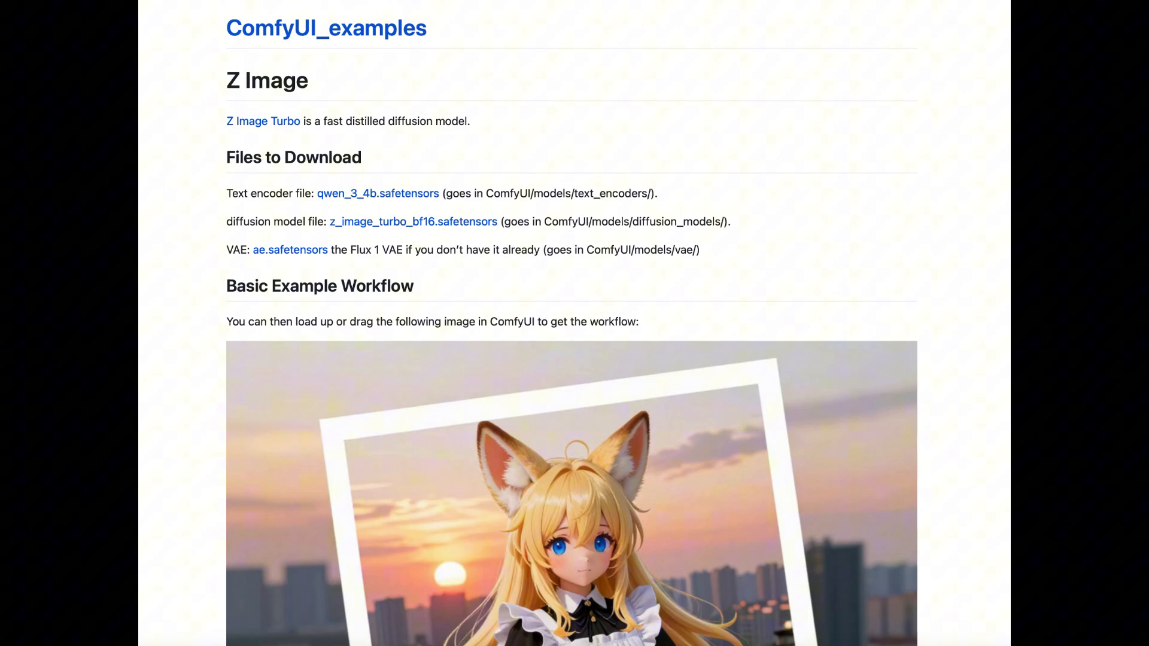
left_click(263, 58)
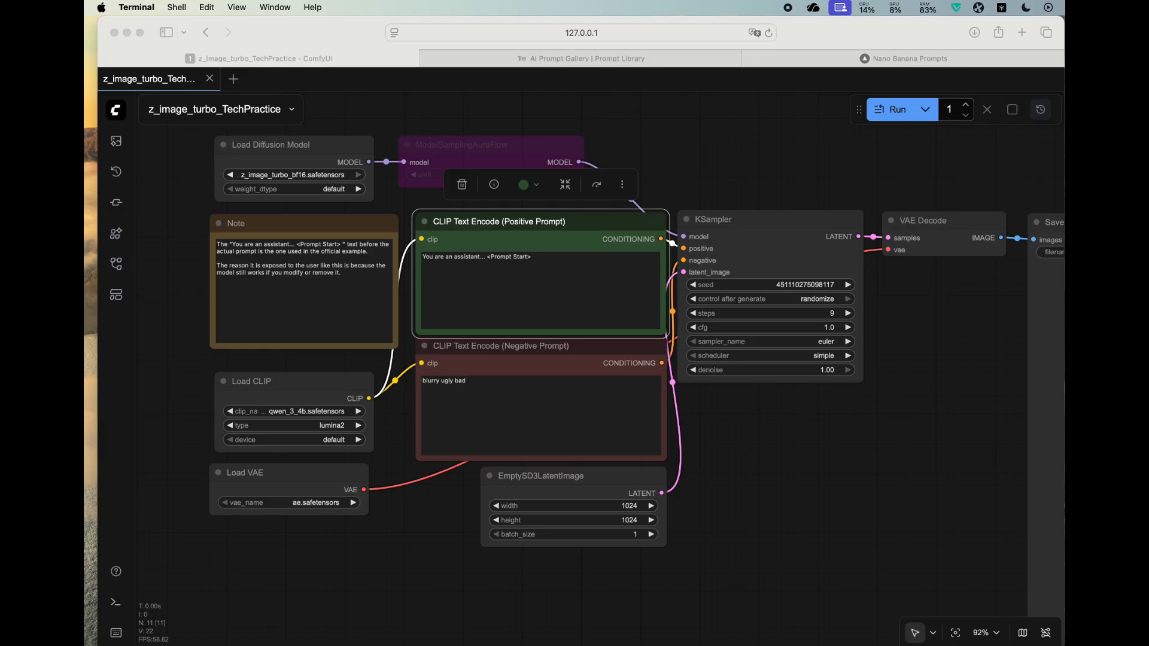
mouse_move(412, 196)
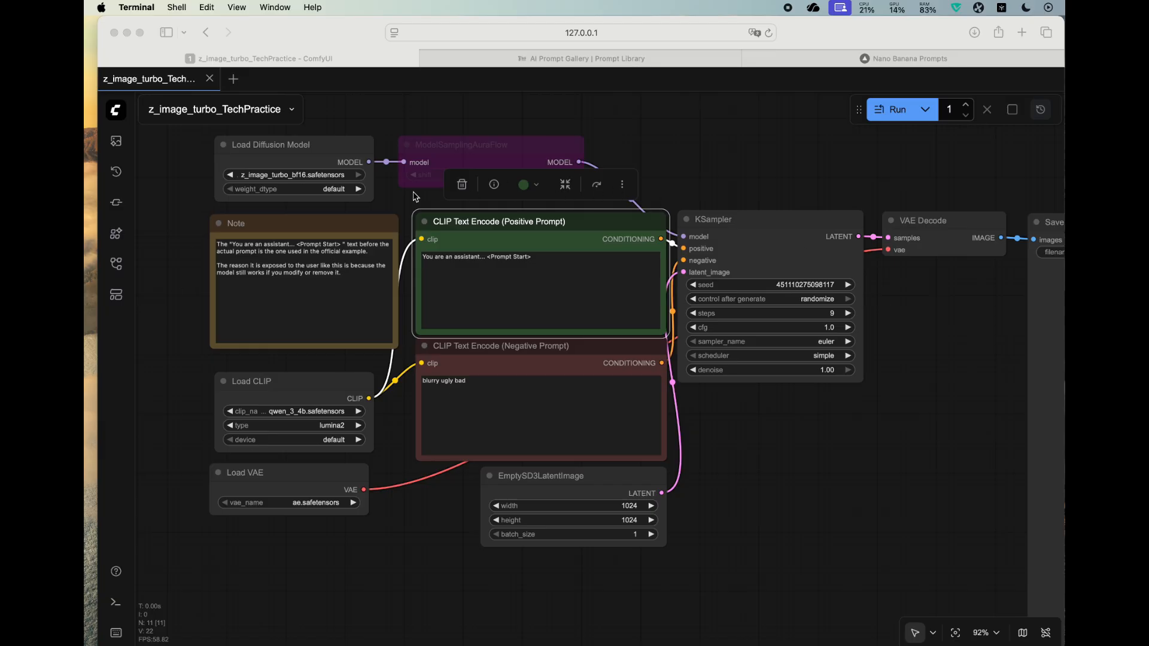
mouse_move(437, 287)
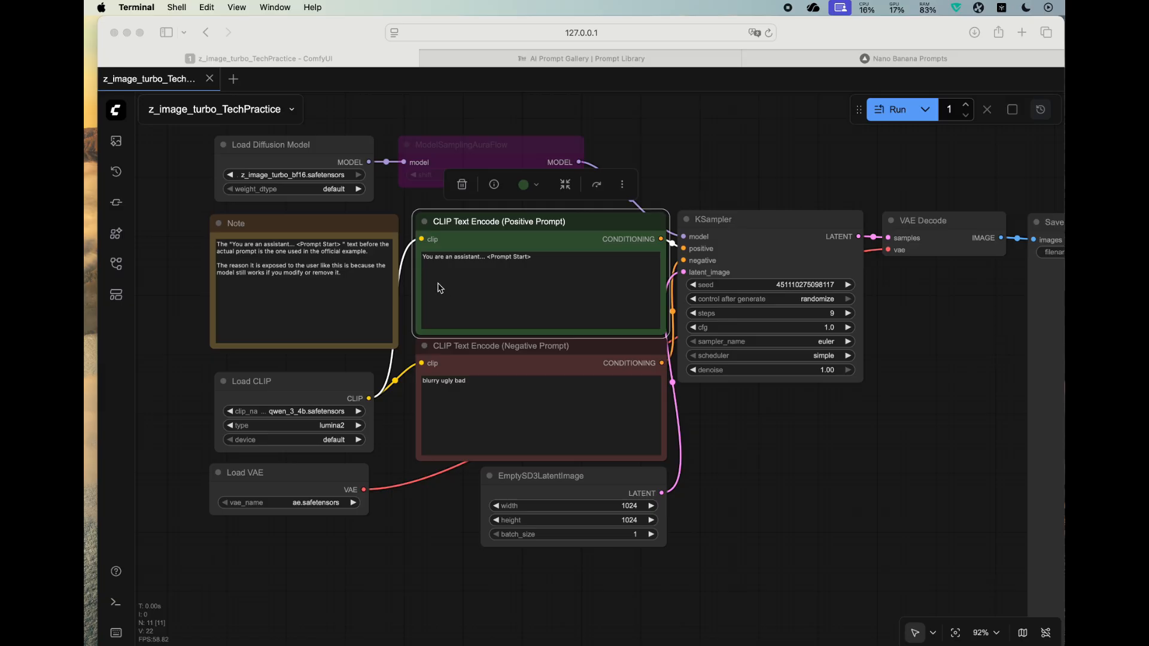
mouse_move(625, 136)
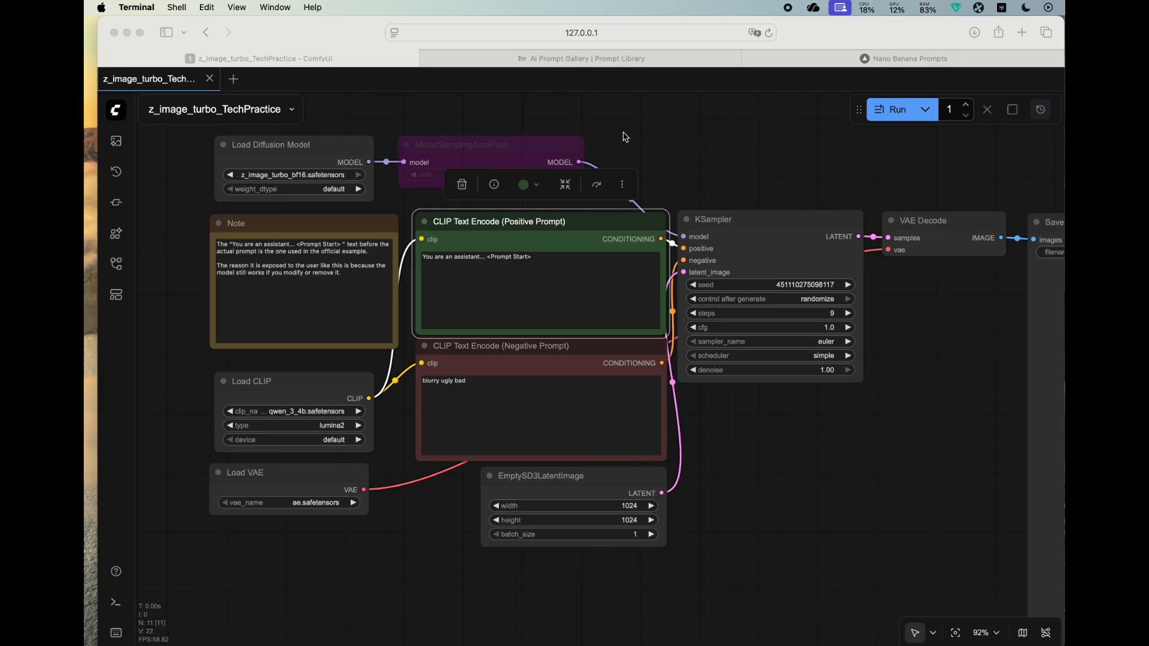
mouse_move(707, 145)
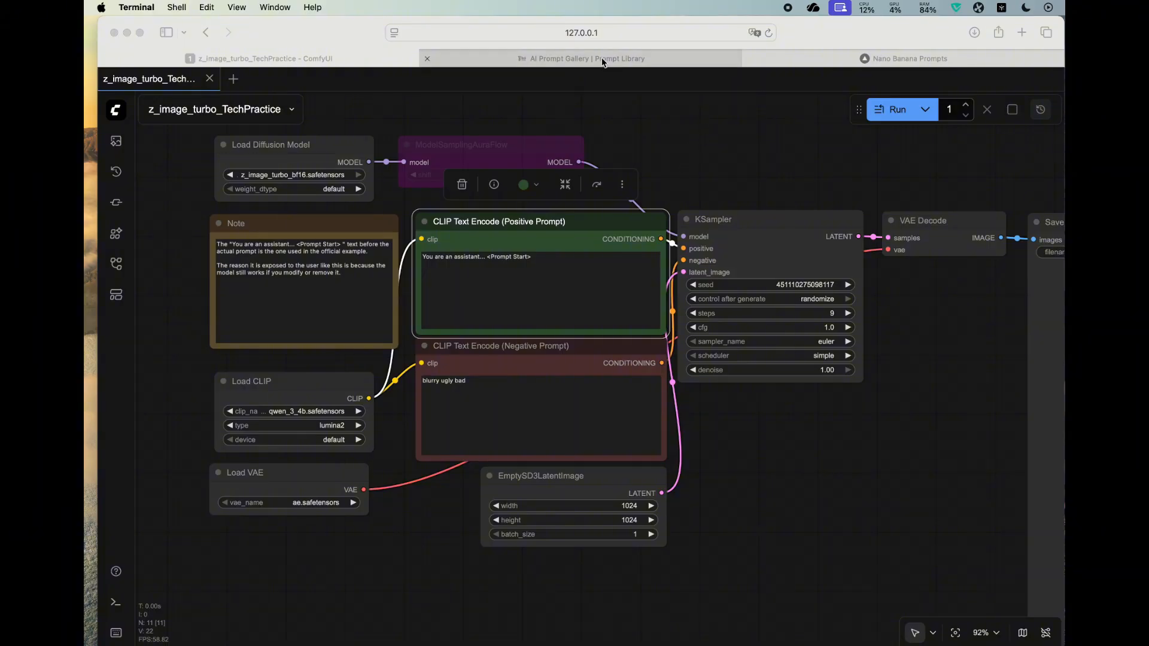
mouse_move(628, 64)
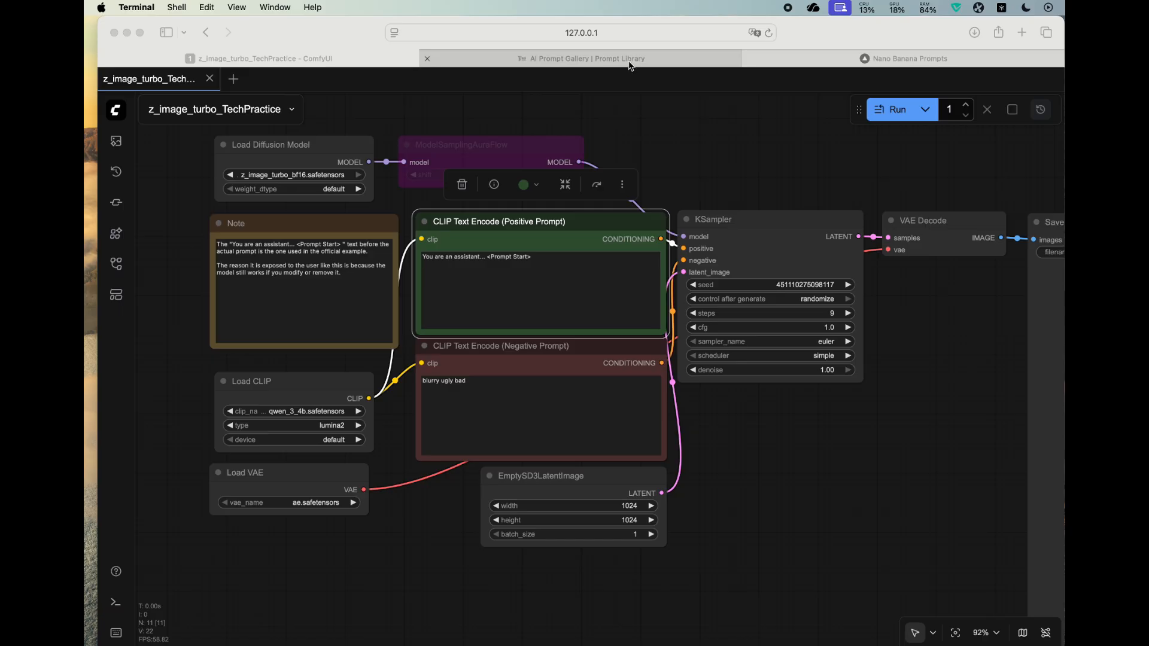
left_click(581, 58)
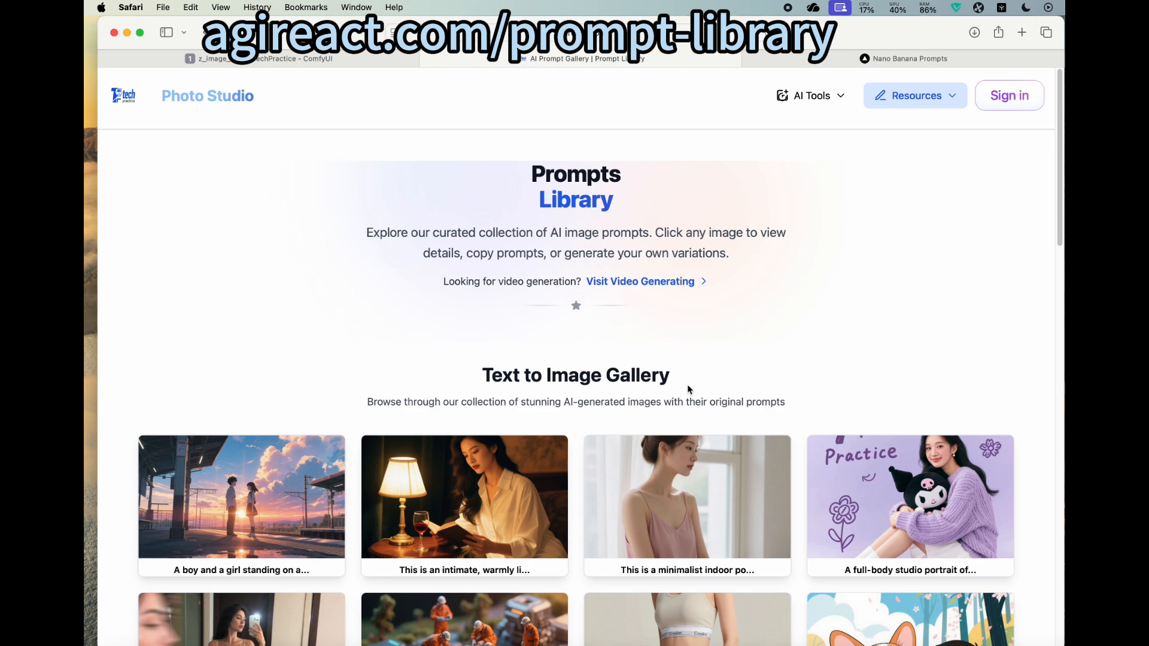
mouse_move(477, 401)
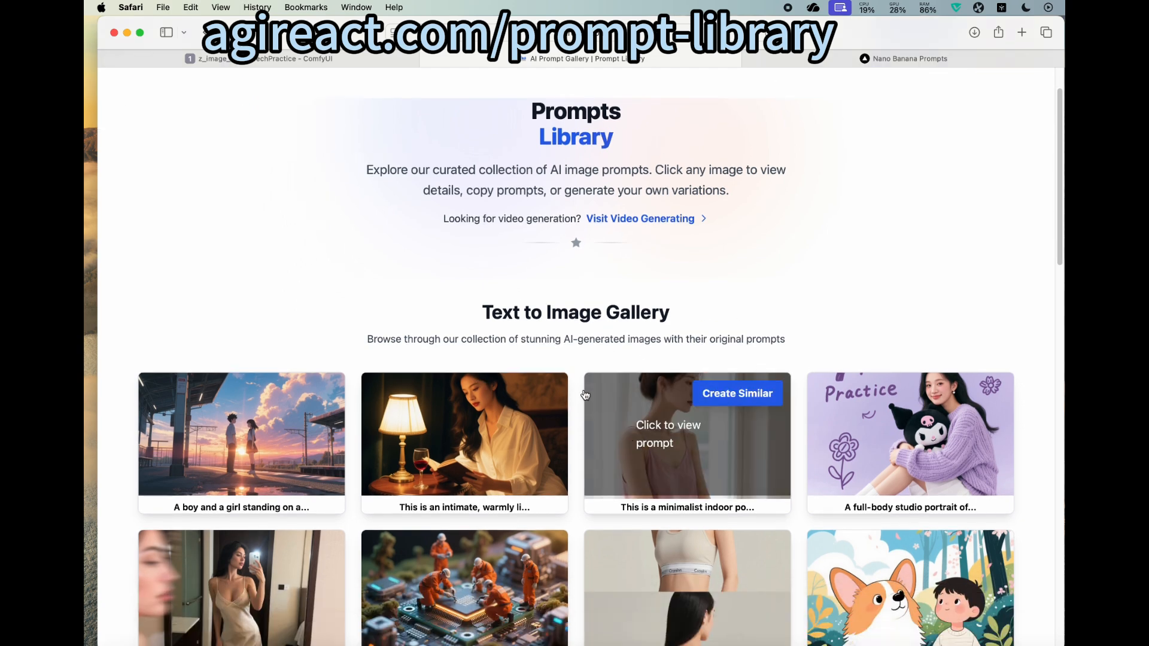
Step: Open the lamp-lit evening reading portrait's details and copy its full prompt text
scroll("down", 3)
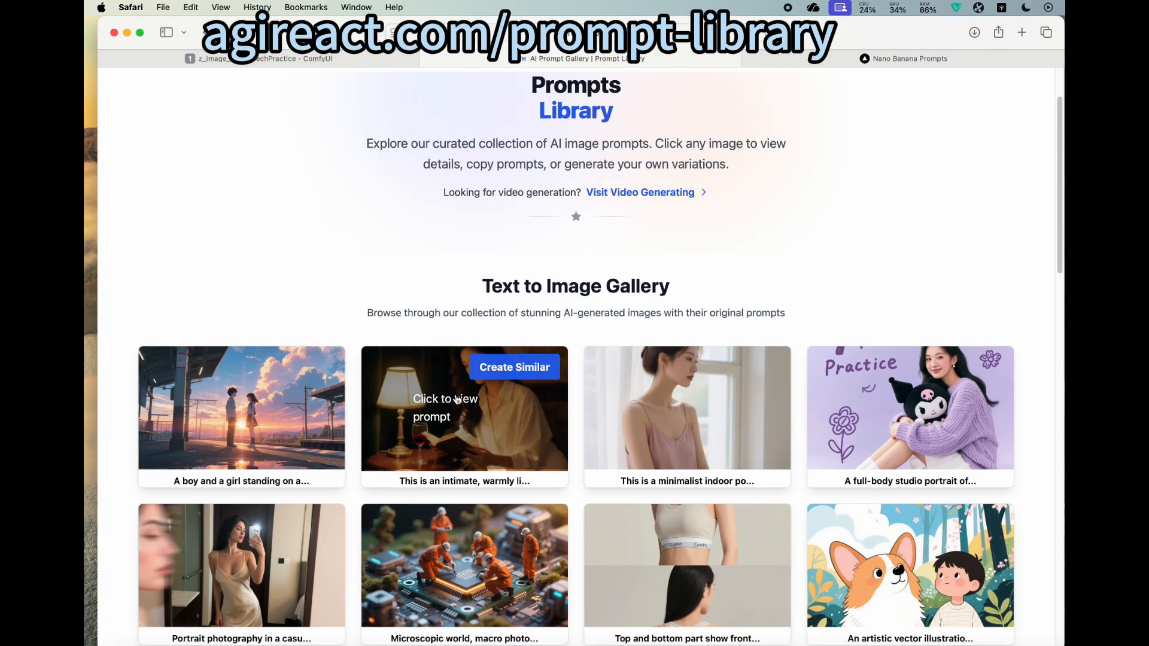
left_click(464, 406)
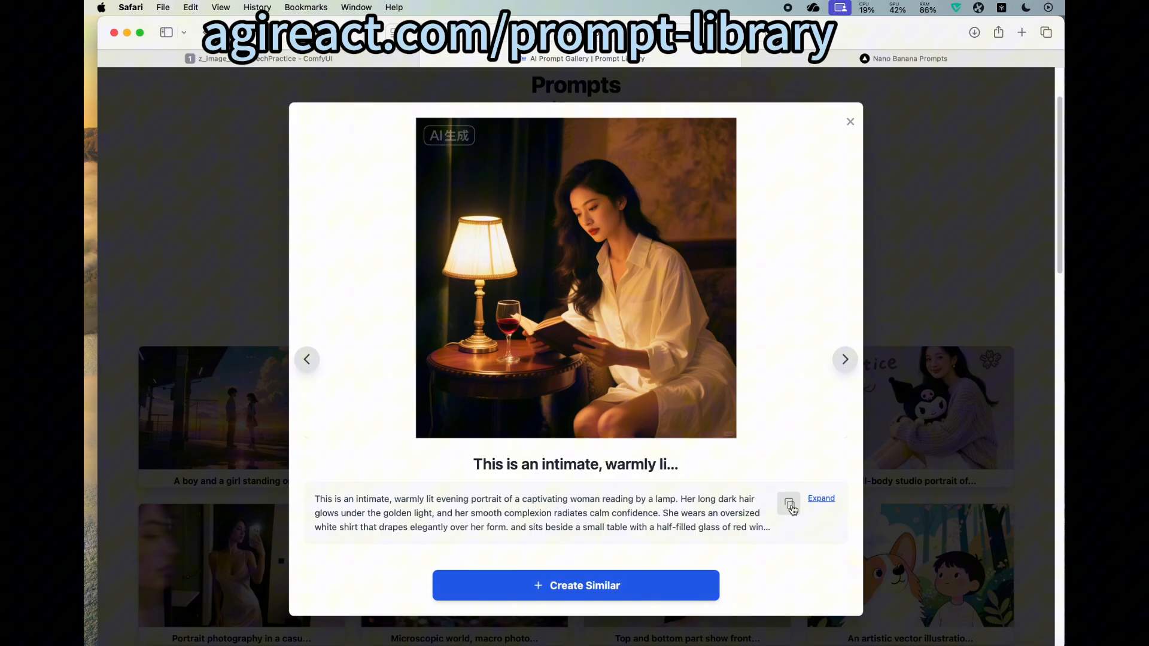
mouse_move(790, 501)
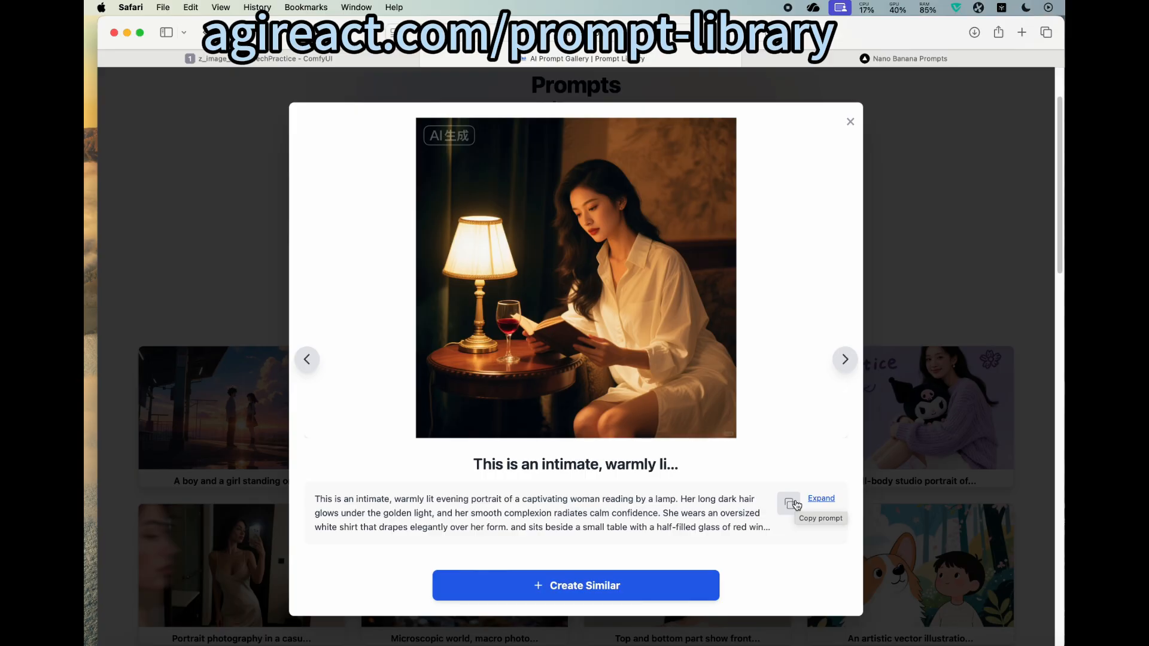
left_click(850, 121)
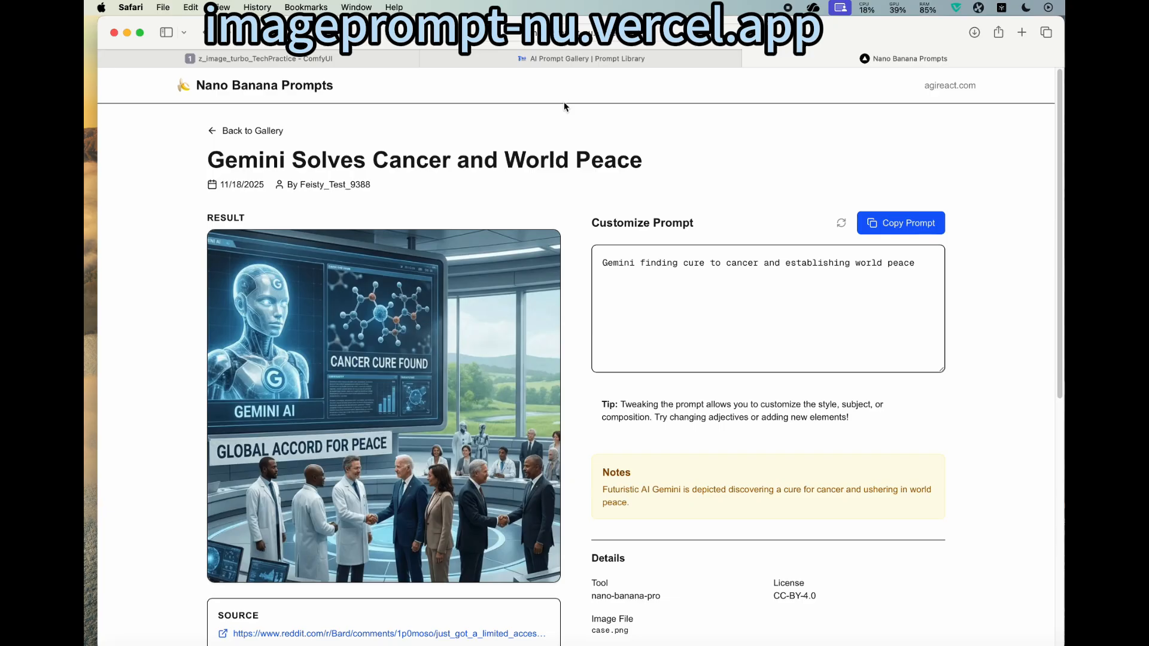
Step: Go back from the Gemini Solves Cancer prompt detail to the Nano Banana gallery of 90 prompts
left_click(244, 130)
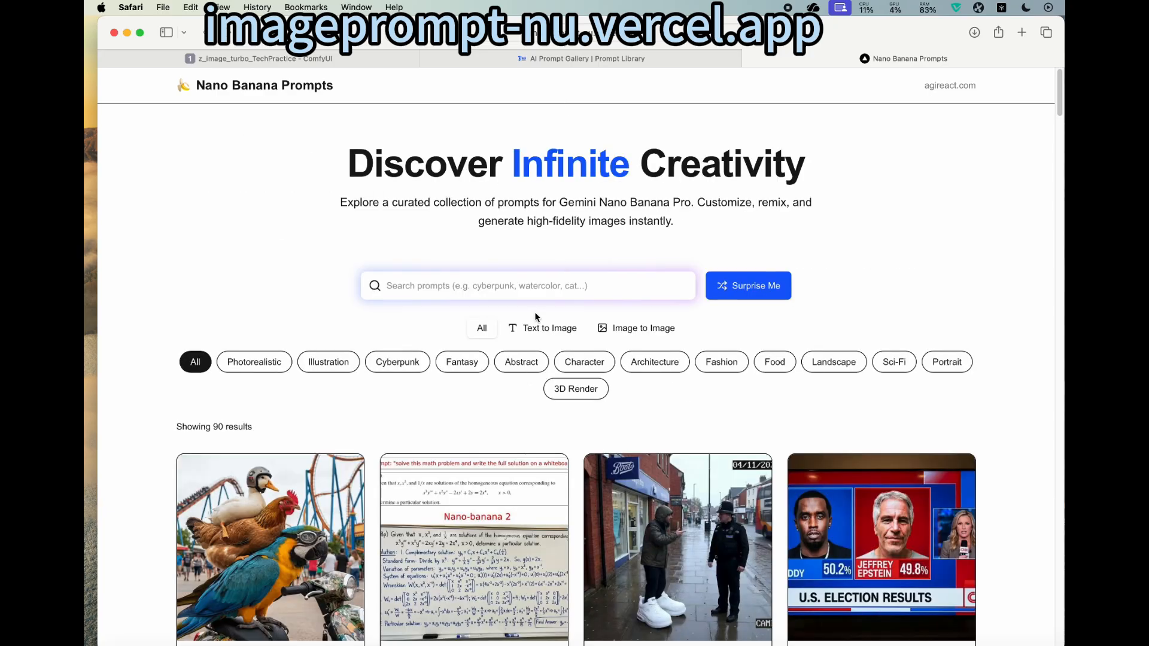
mouse_move(654, 273)
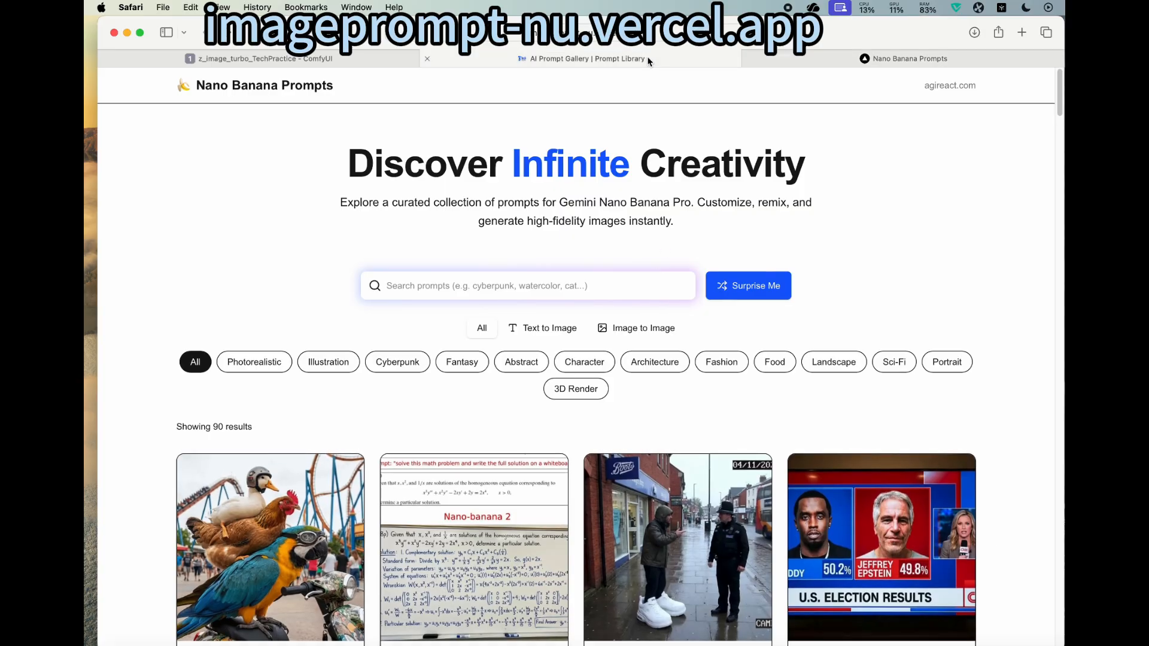
Step: In the agireact.com Prompt Library, view the purple Tech Practice Kuromi-plush portrait's prompt and close it
left_click(583, 58)
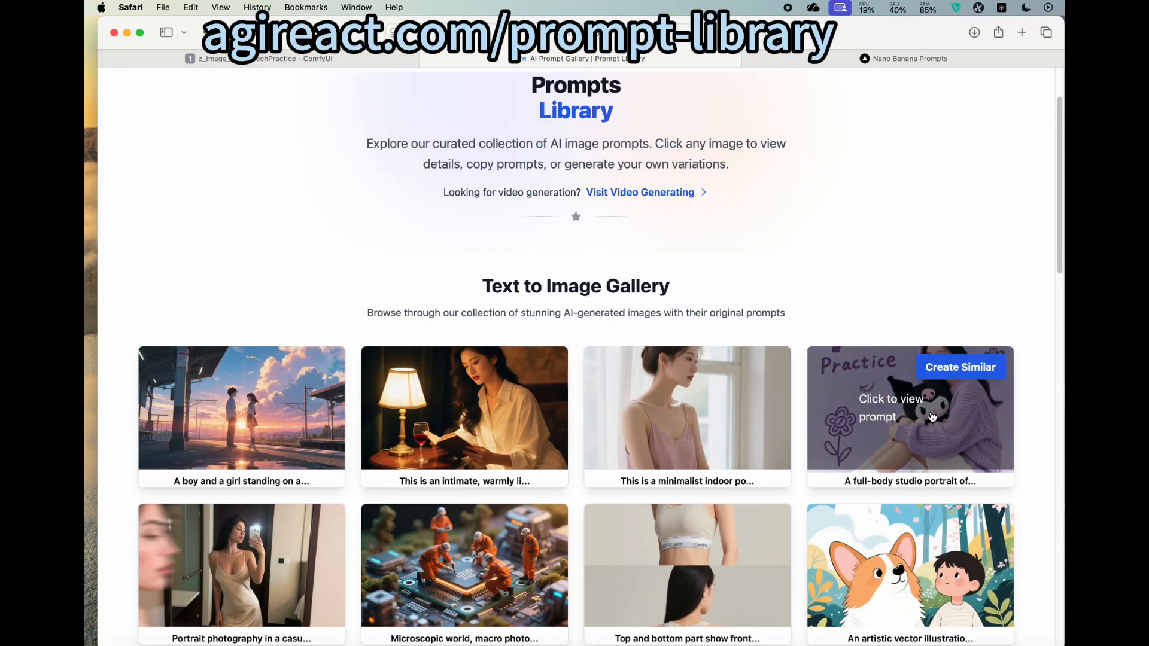
left_click(910, 408)
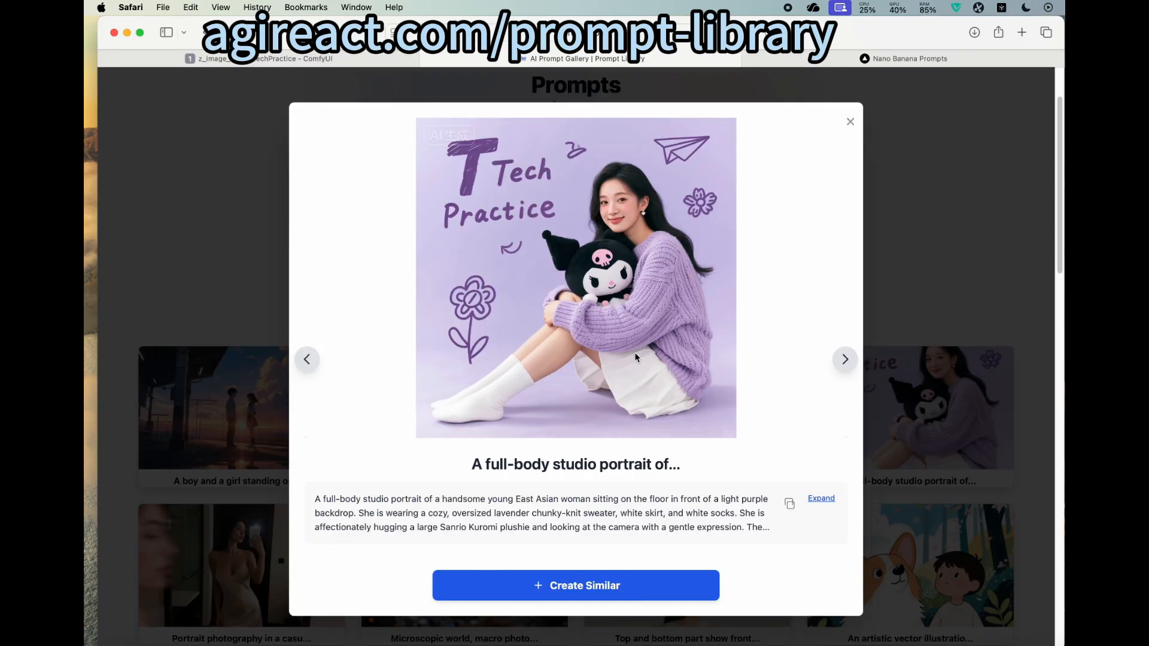
mouse_move(757, 226)
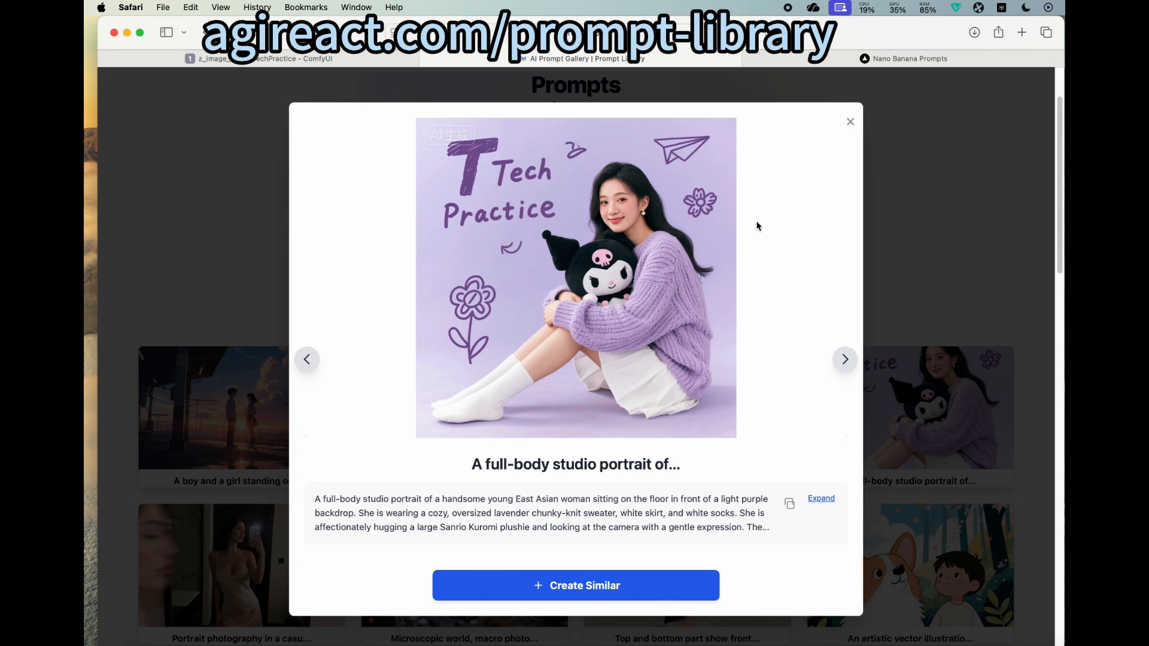
mouse_move(731, 237)
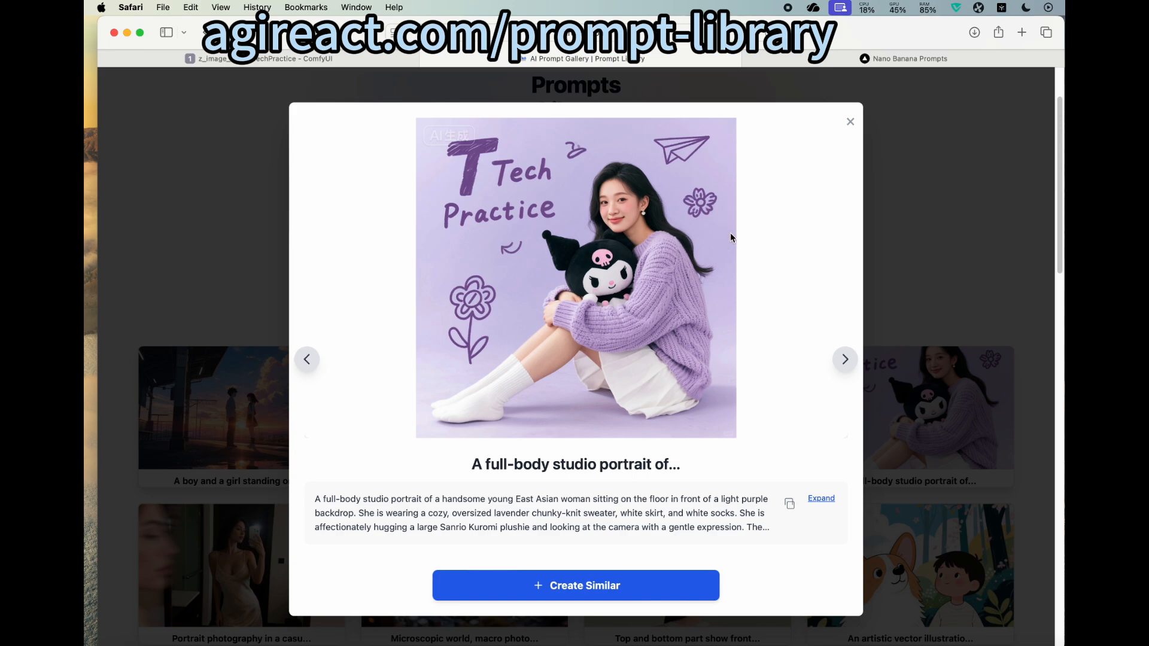
mouse_move(850, 123)
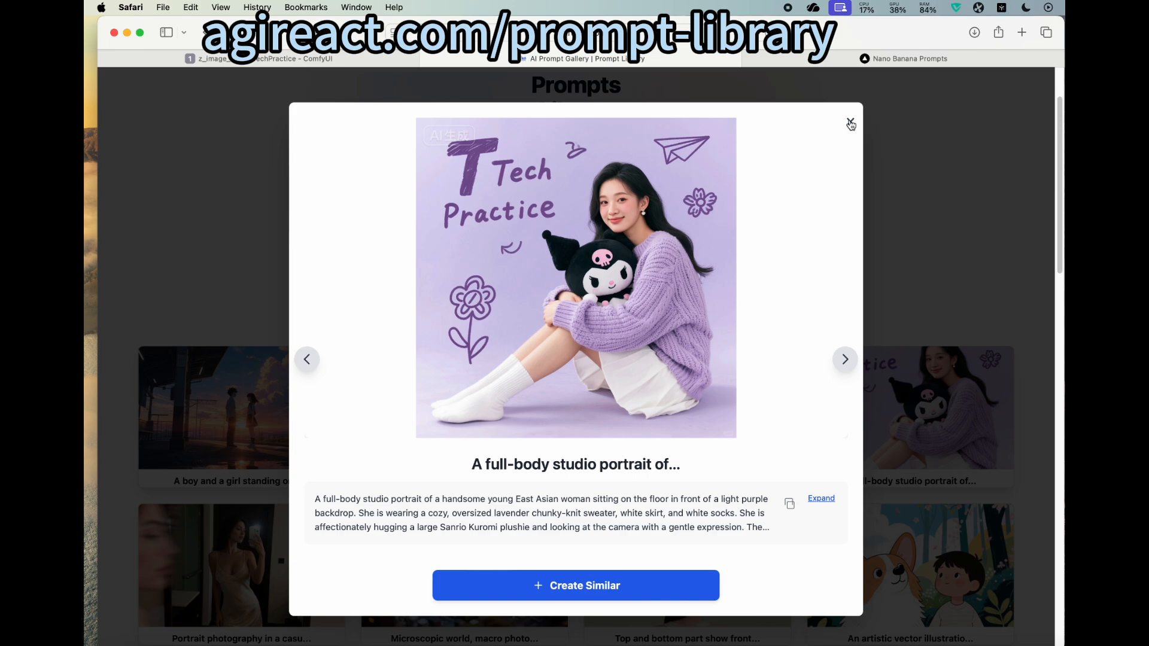
left_click(850, 123)
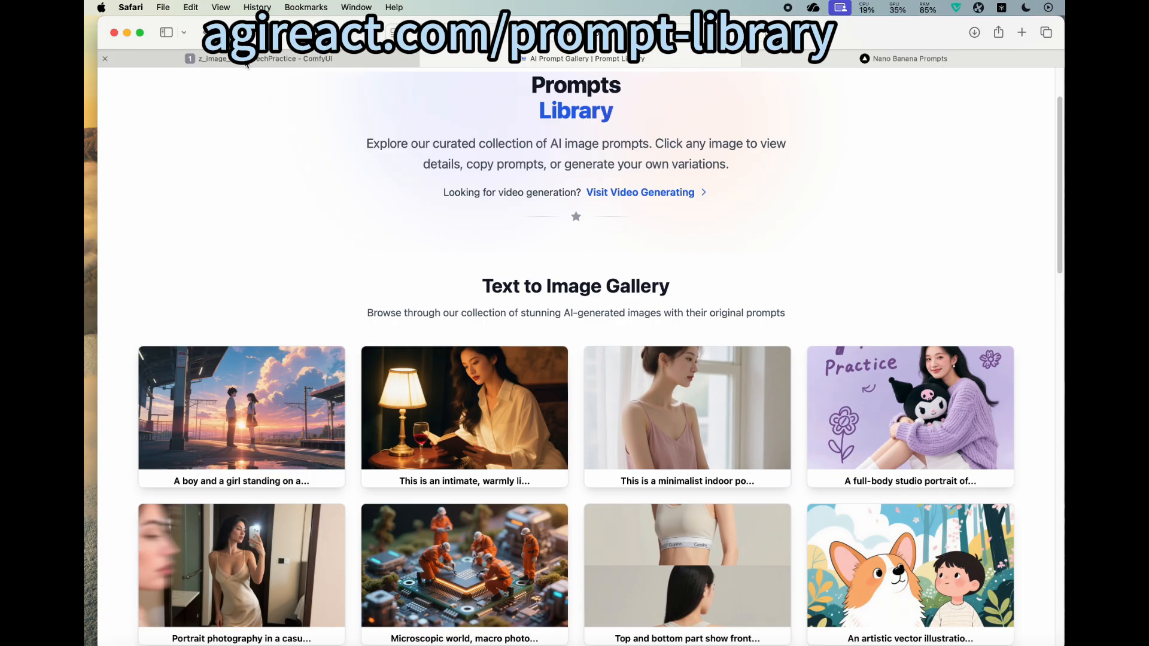
Step: Paste the Tech Practice Kuromi-plush portrait description into the CLIP Text Encode positive prompt
left_click(293, 59)
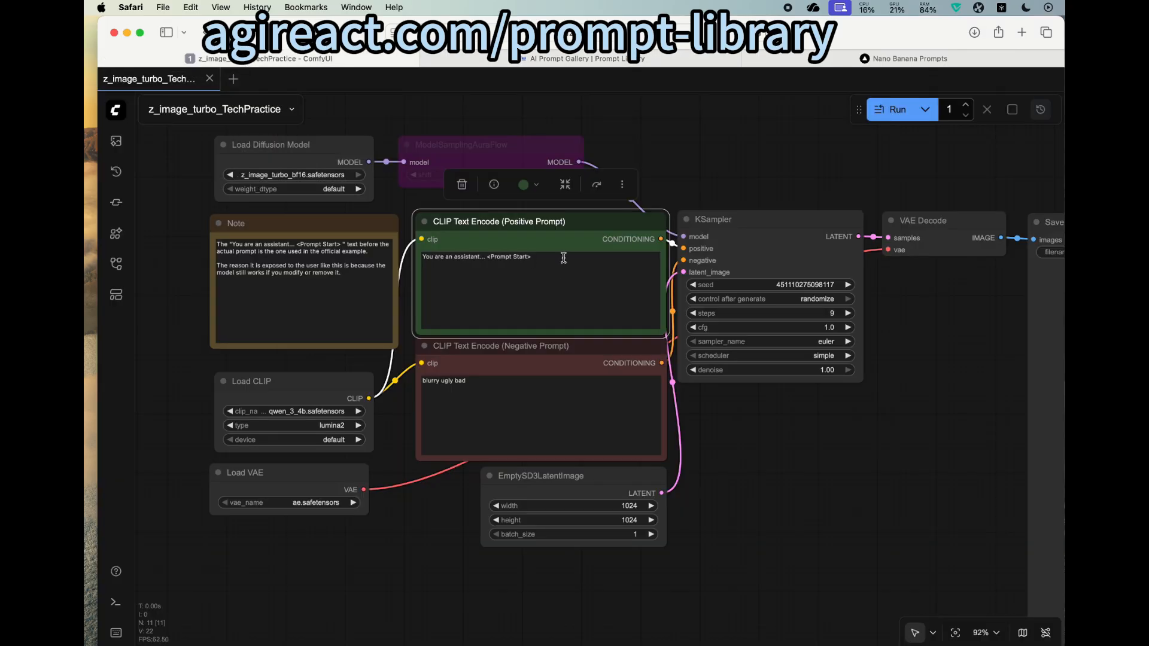
left_click(540, 256)
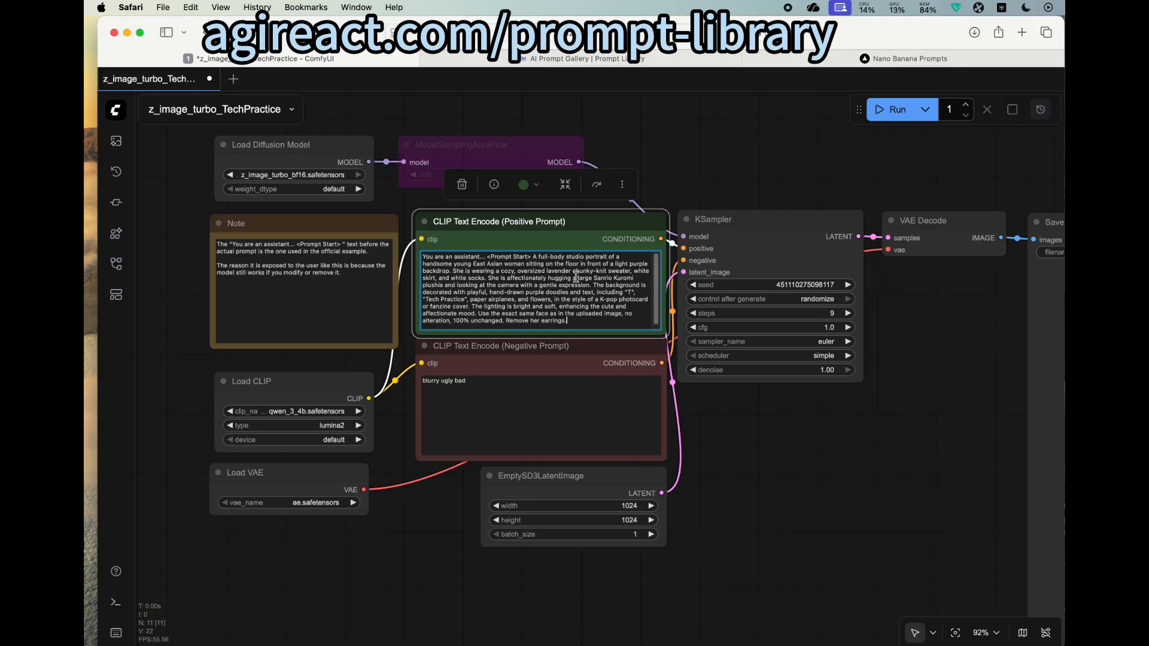
mouse_move(461, 521)
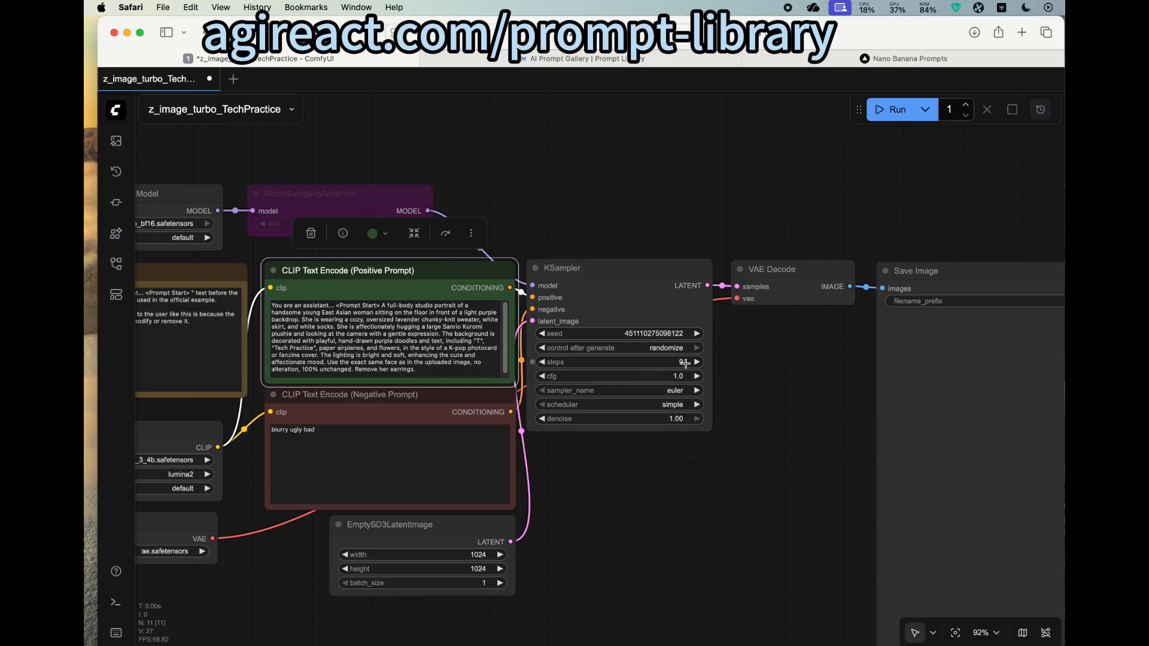
scroll("down", 3)
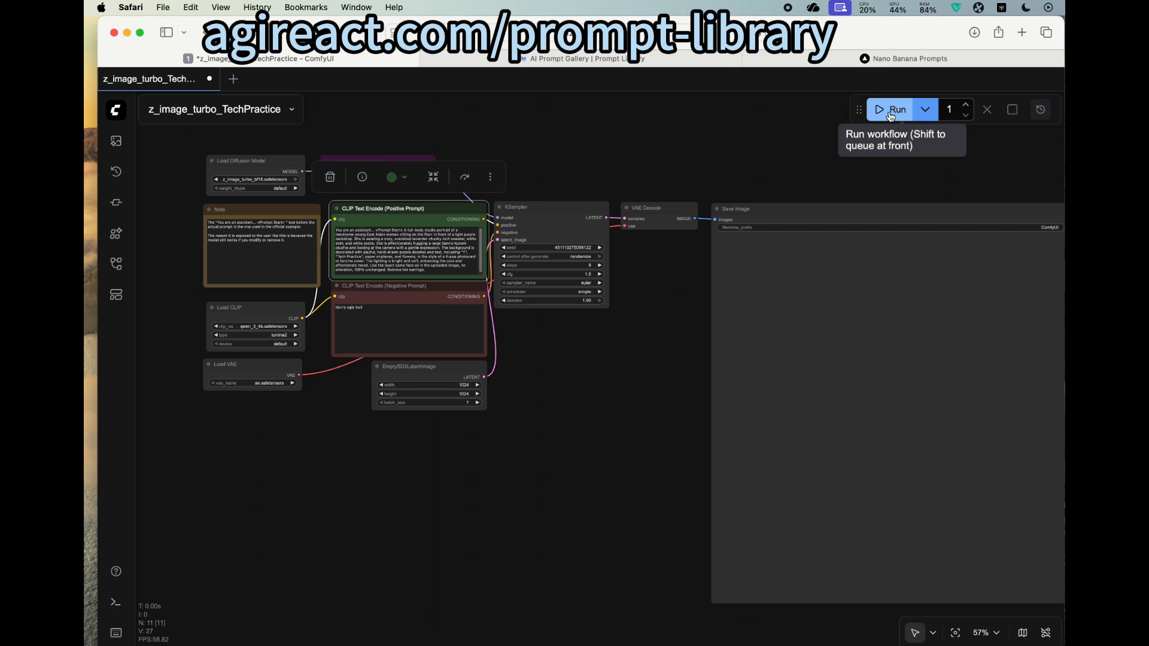
Step: Queue the run with the new prompt and check the menu-bar RAM, GPU and CPU usage popovers
left_click(891, 109)
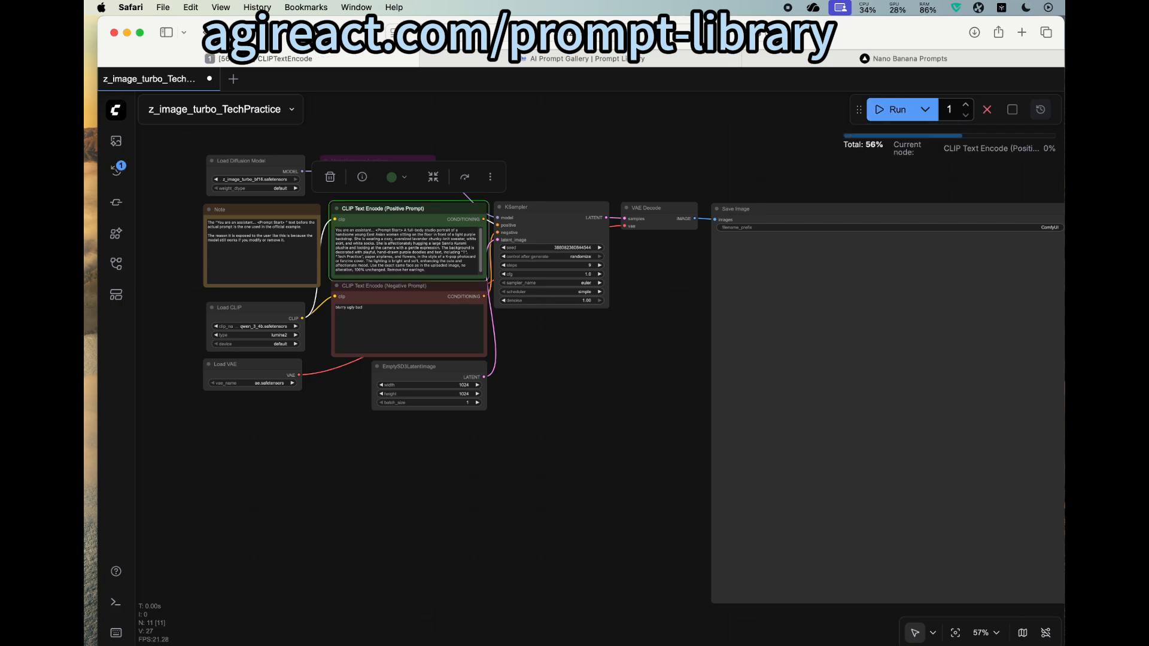
left_click(924, 8)
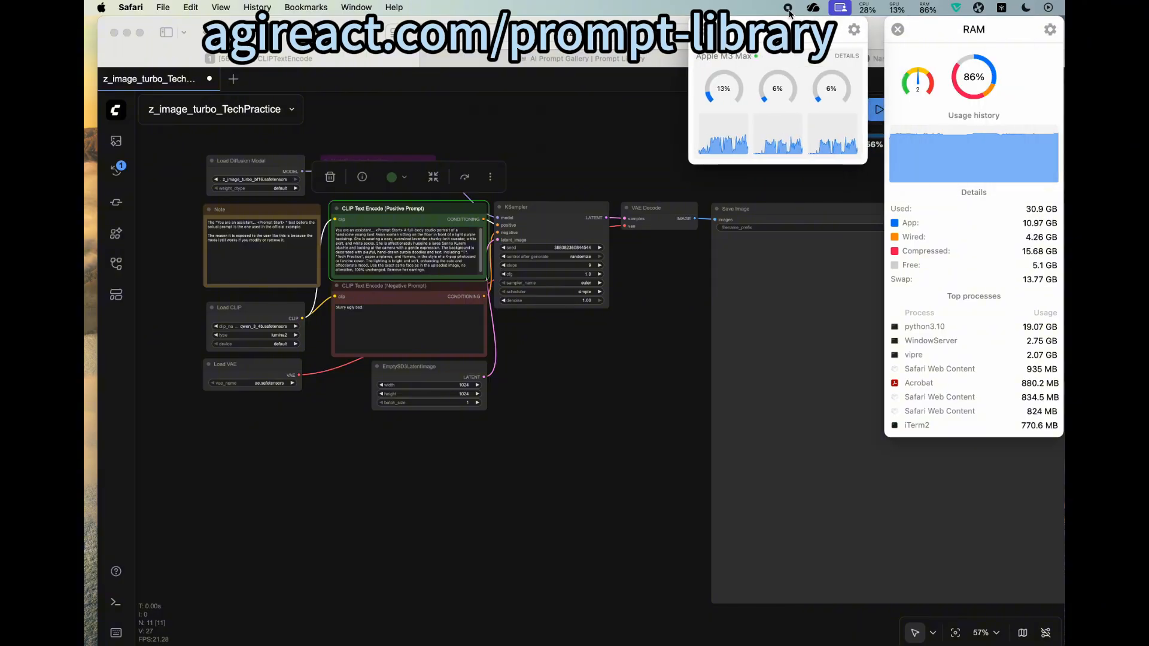
left_click(791, 88)
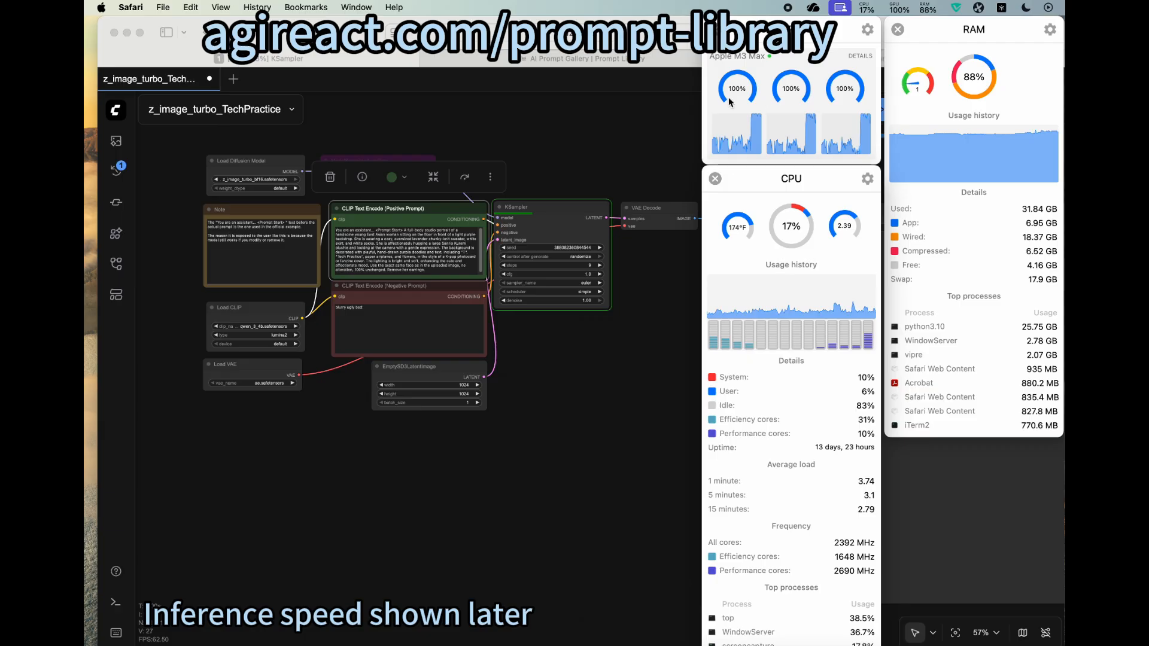
mouse_move(737, 87)
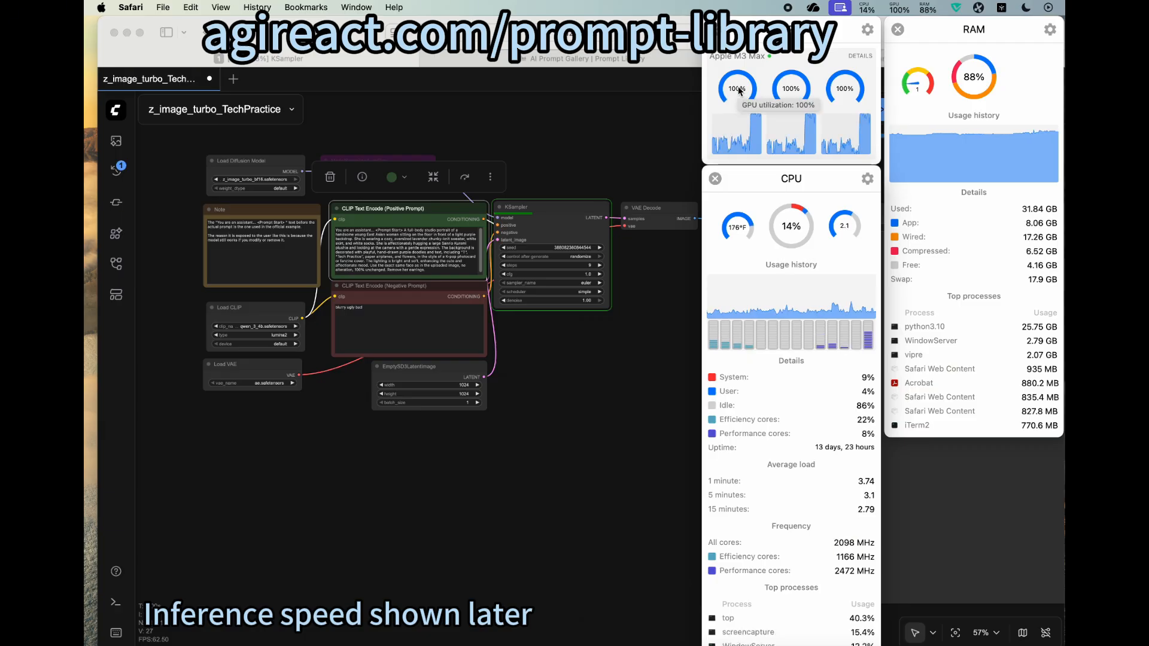
mouse_move(791, 88)
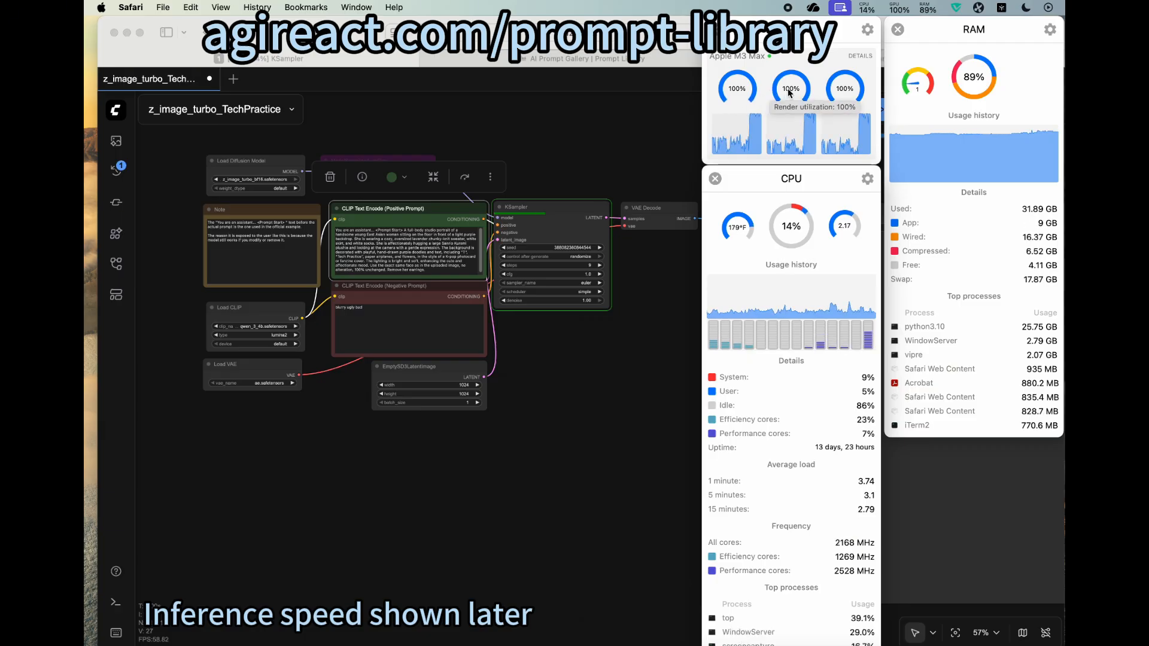
mouse_move(843, 87)
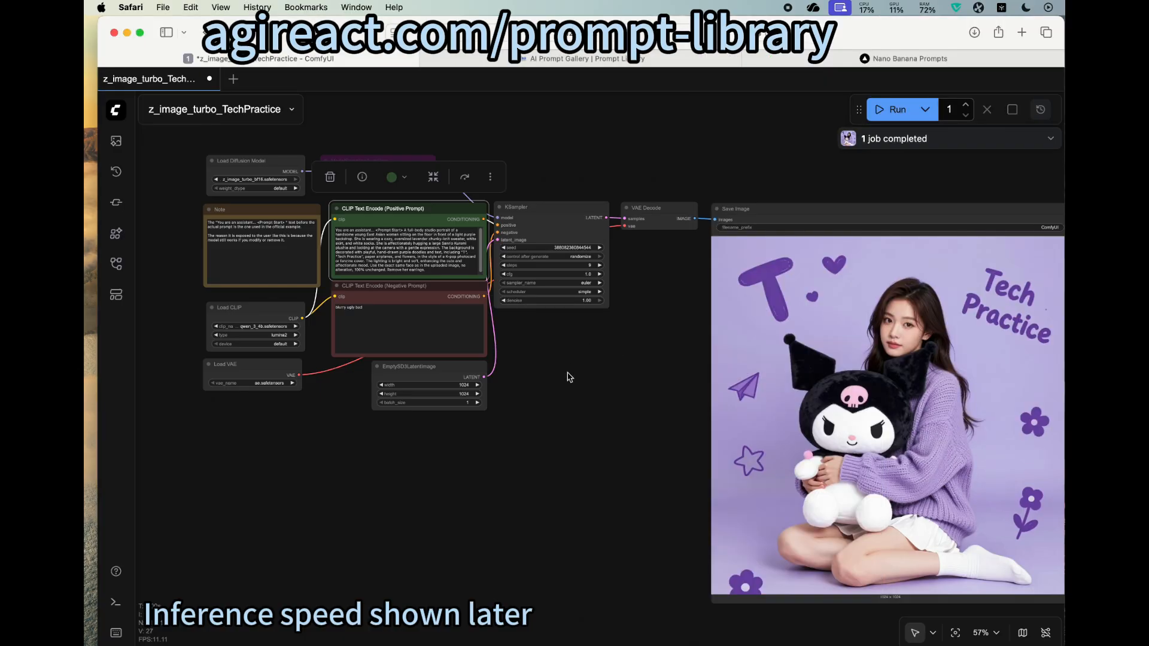
Step: Zoom into the Save Image preview of the finished Kuromi-plush portrait, then back out to the full graph
scroll("down", 3)
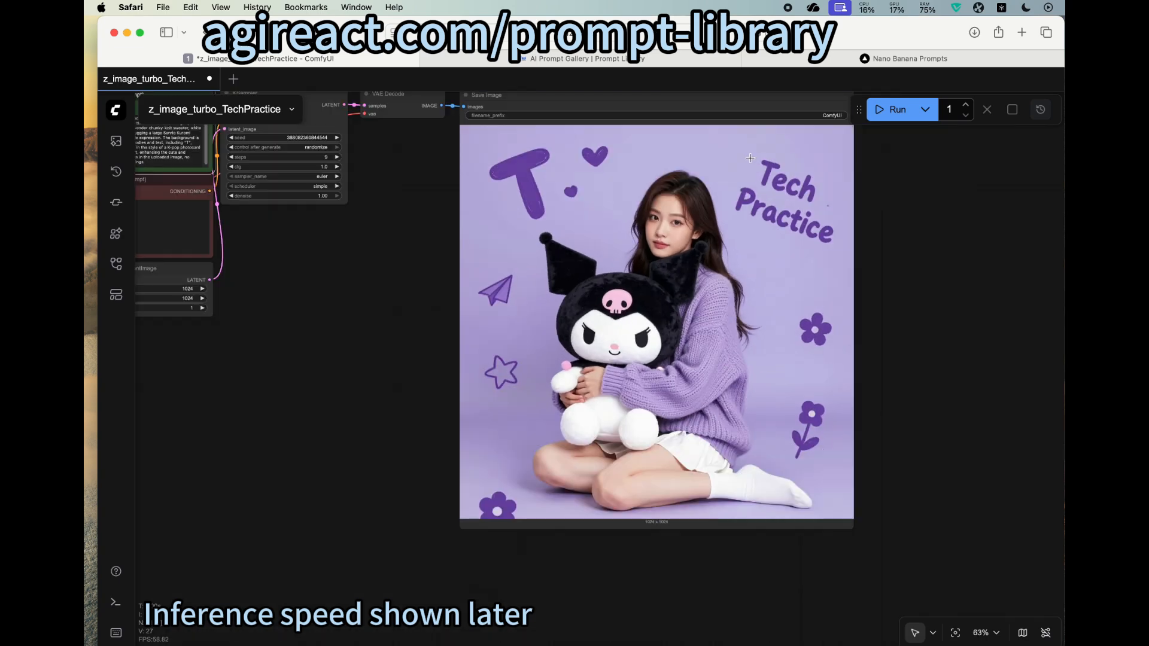
mouse_move(768, 168)
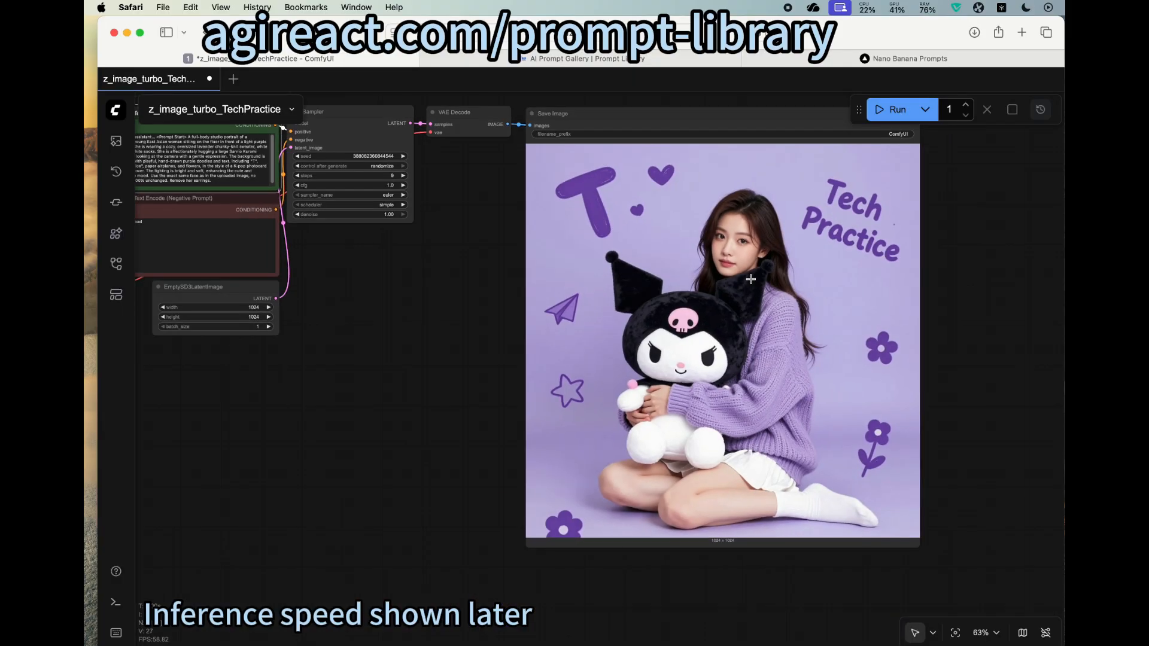
mouse_move(661, 420)
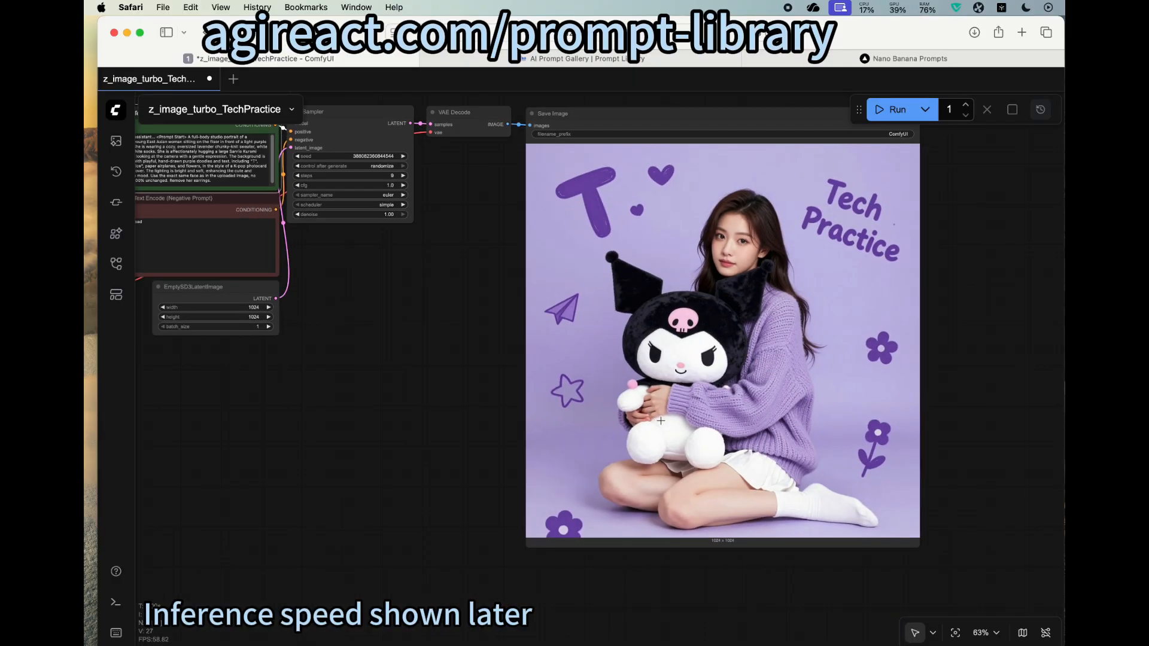
mouse_move(655, 417)
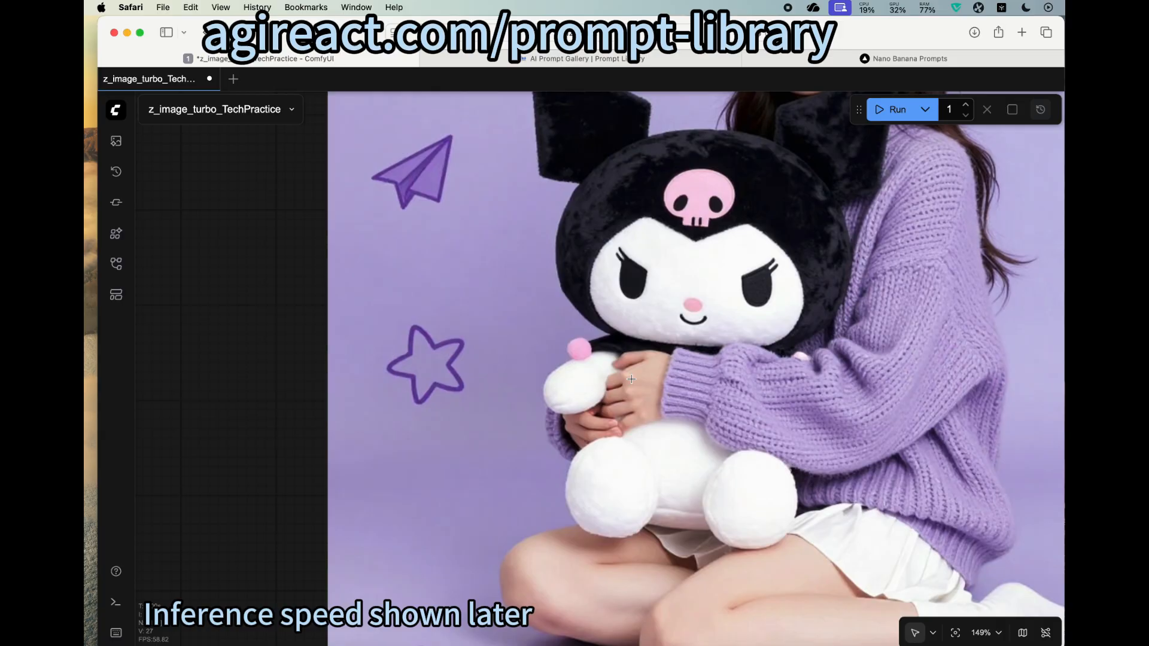
mouse_move(614, 441)
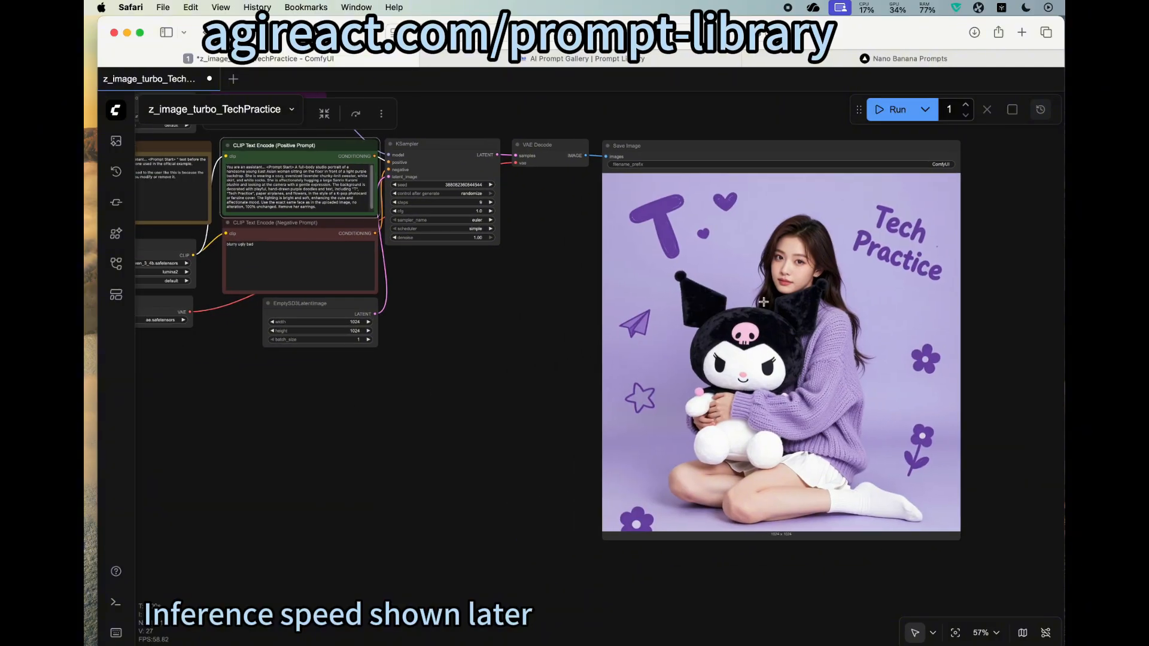
scroll("down", 3)
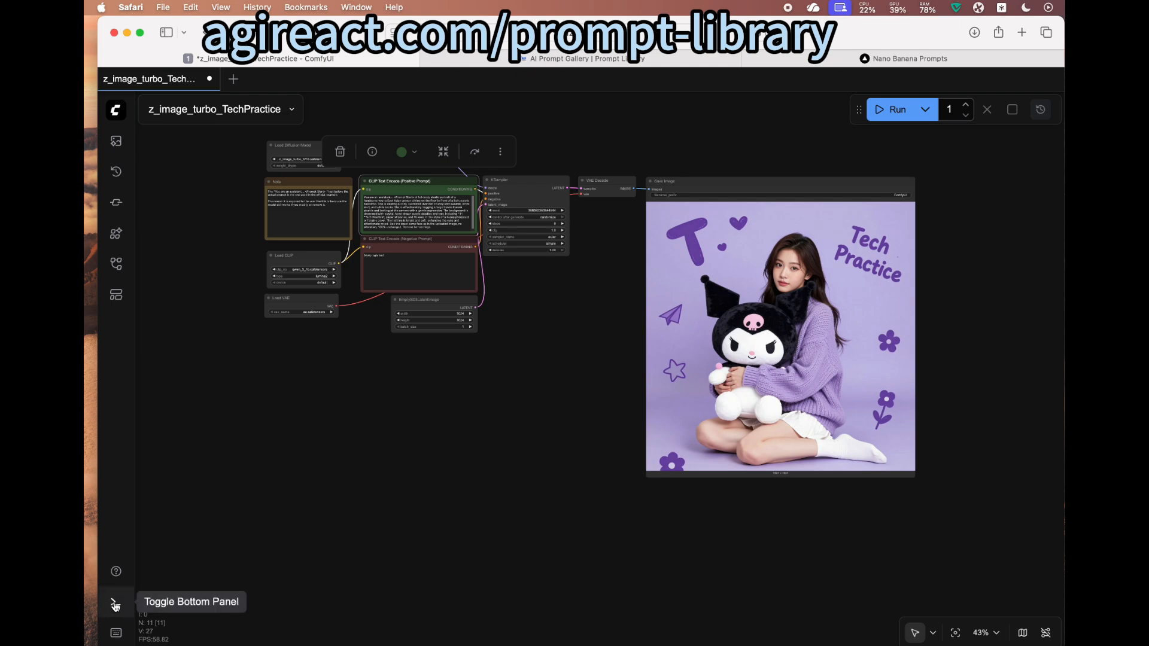
left_click(115, 603)
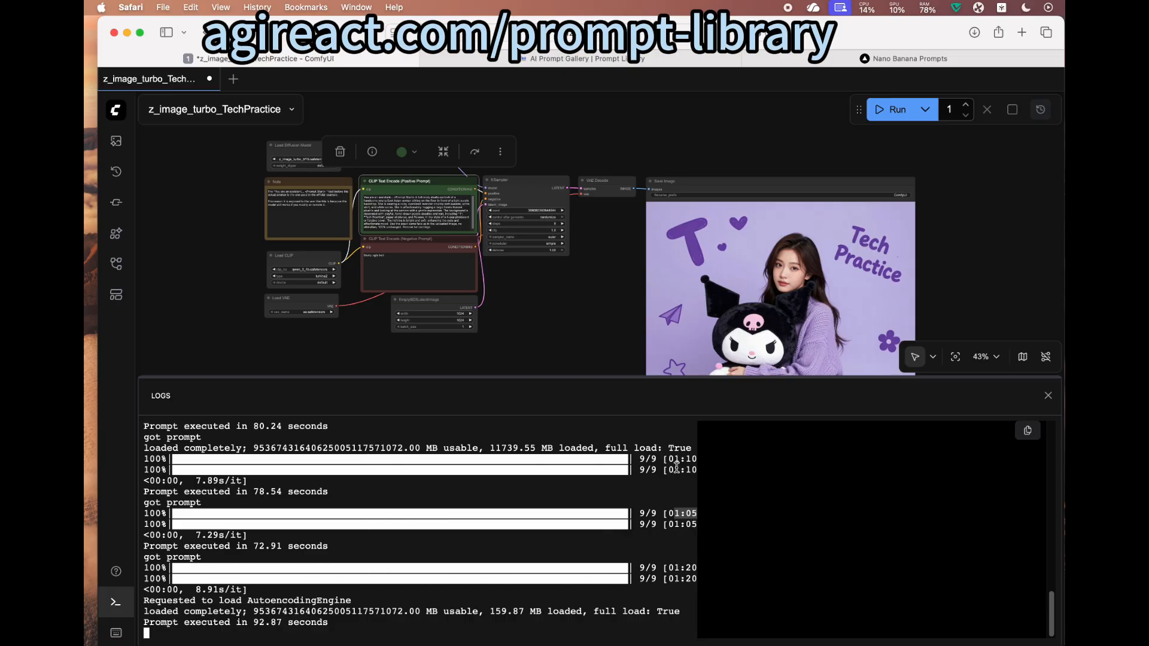
mouse_move(668, 488)
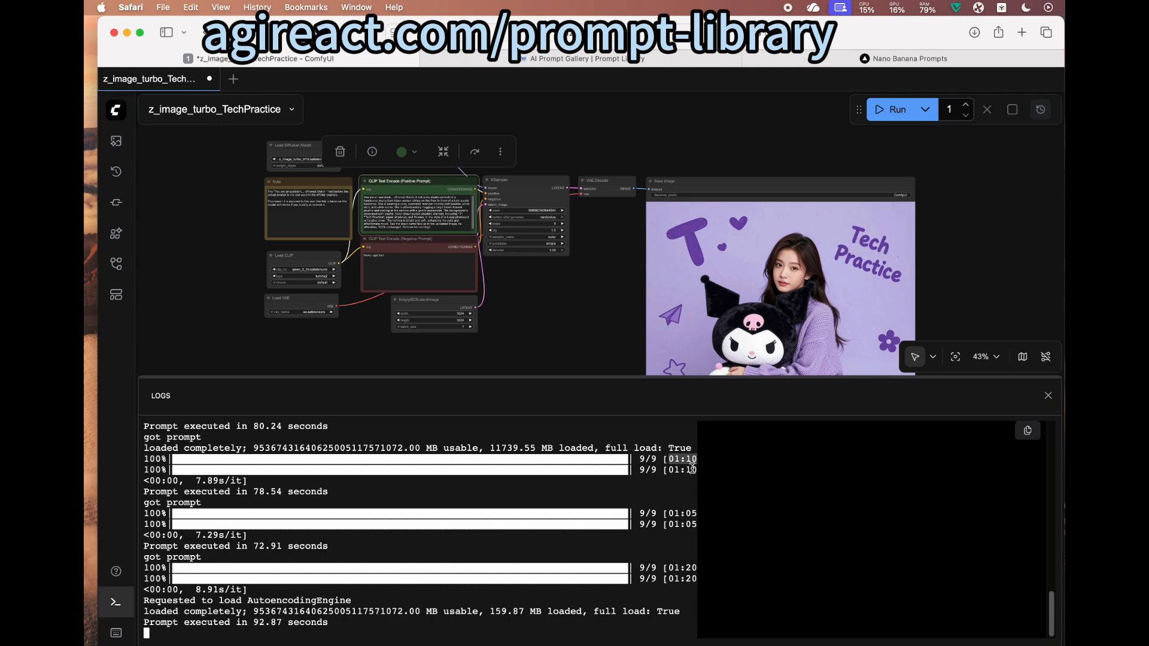
mouse_move(247, 636)
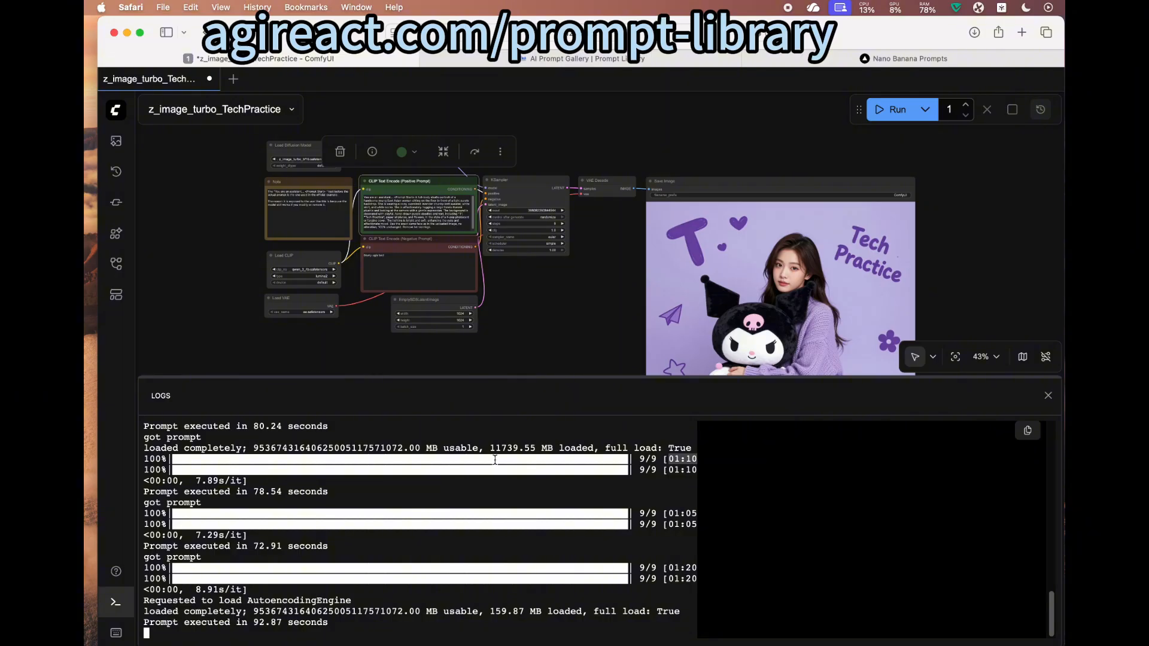
mouse_move(435, 351)
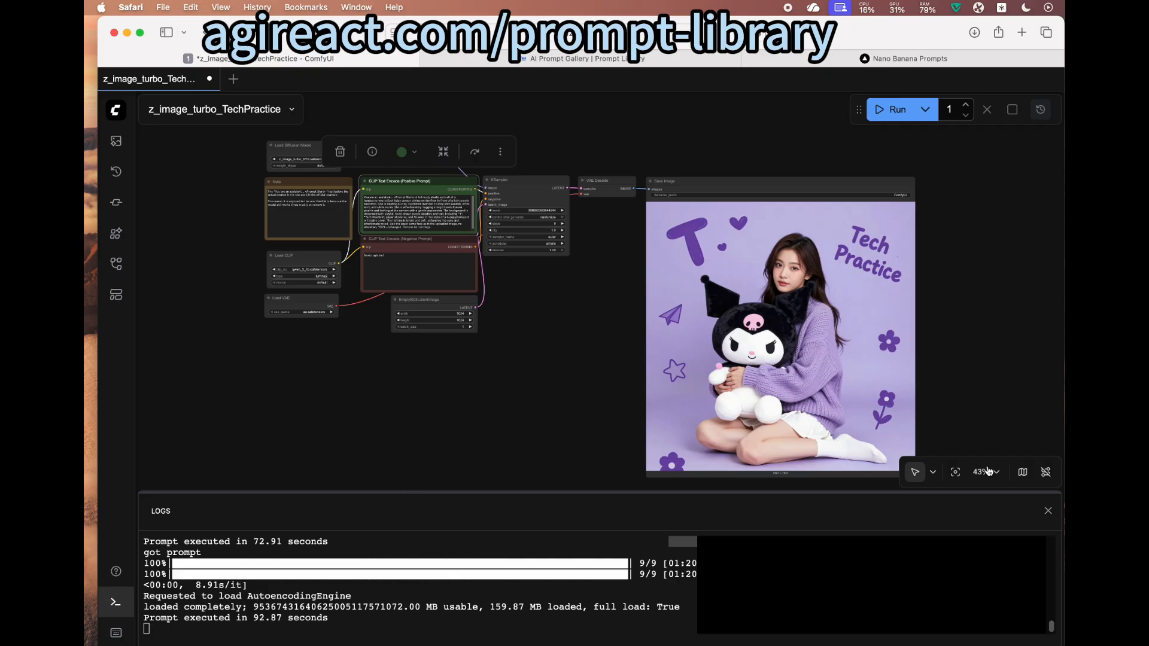
left_click(1046, 511)
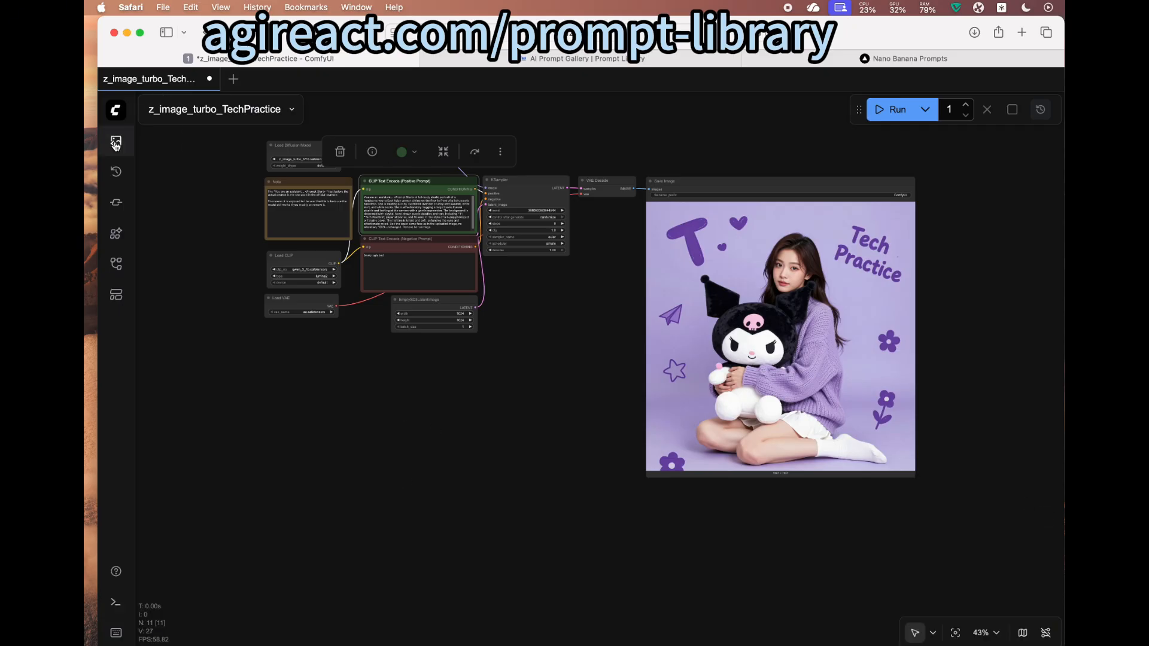
Step: Open the Media Assets Generated grid and preview the chalkboard lecture and fox-girl maid images large
left_click(115, 142)
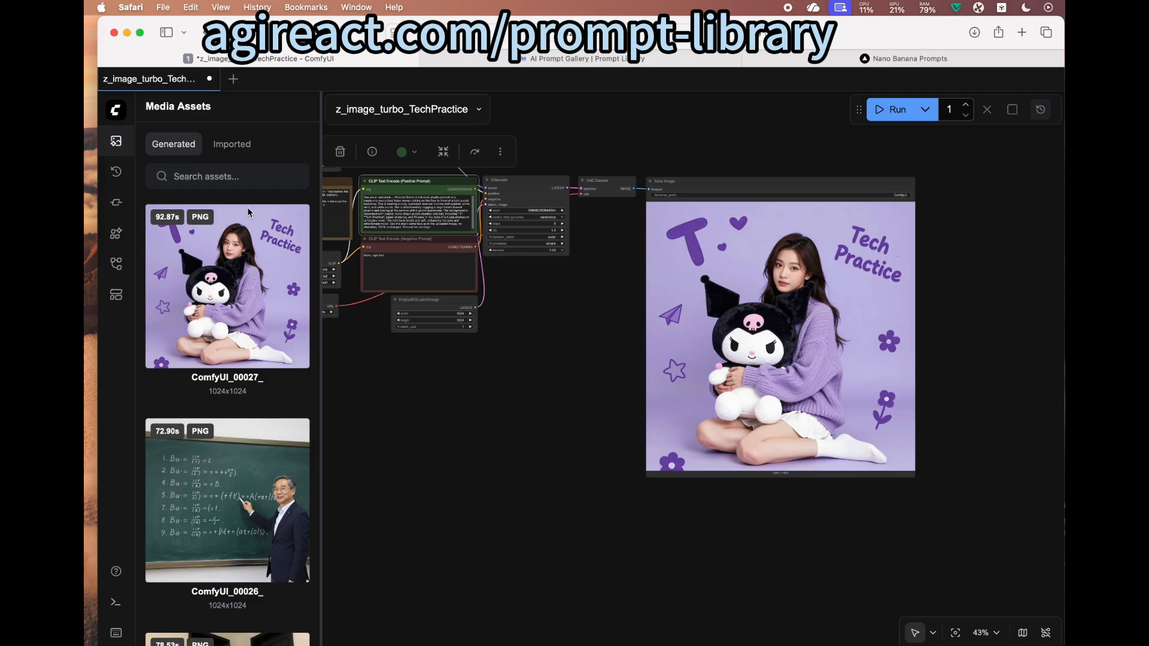
scroll("down", 3)
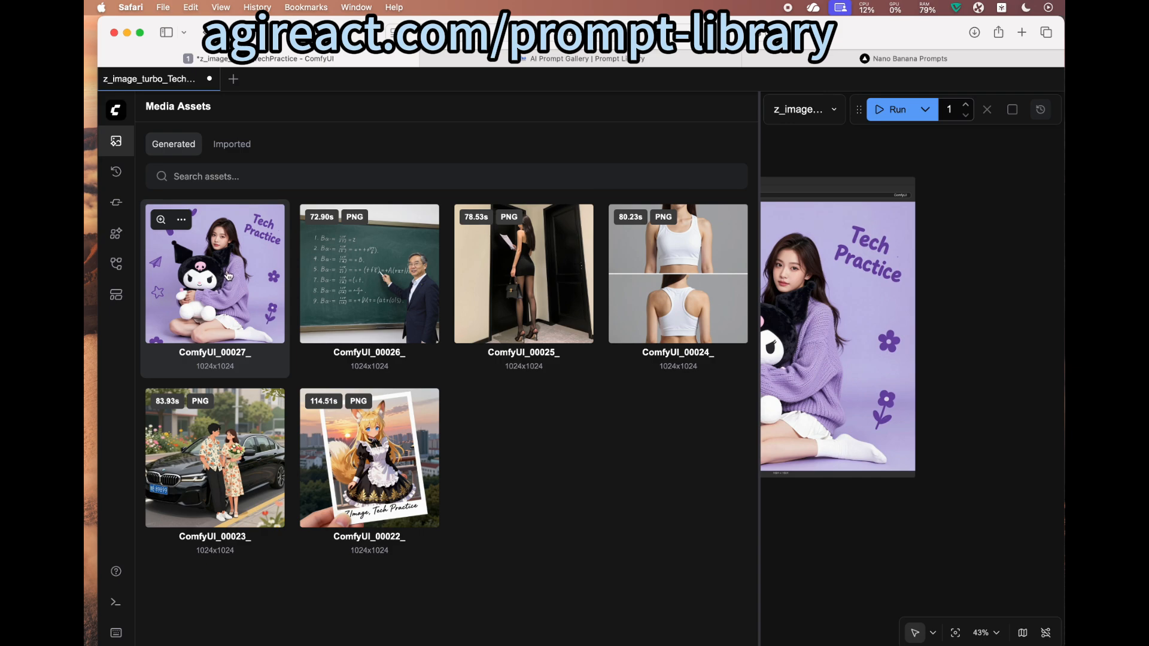
left_click(160, 219)
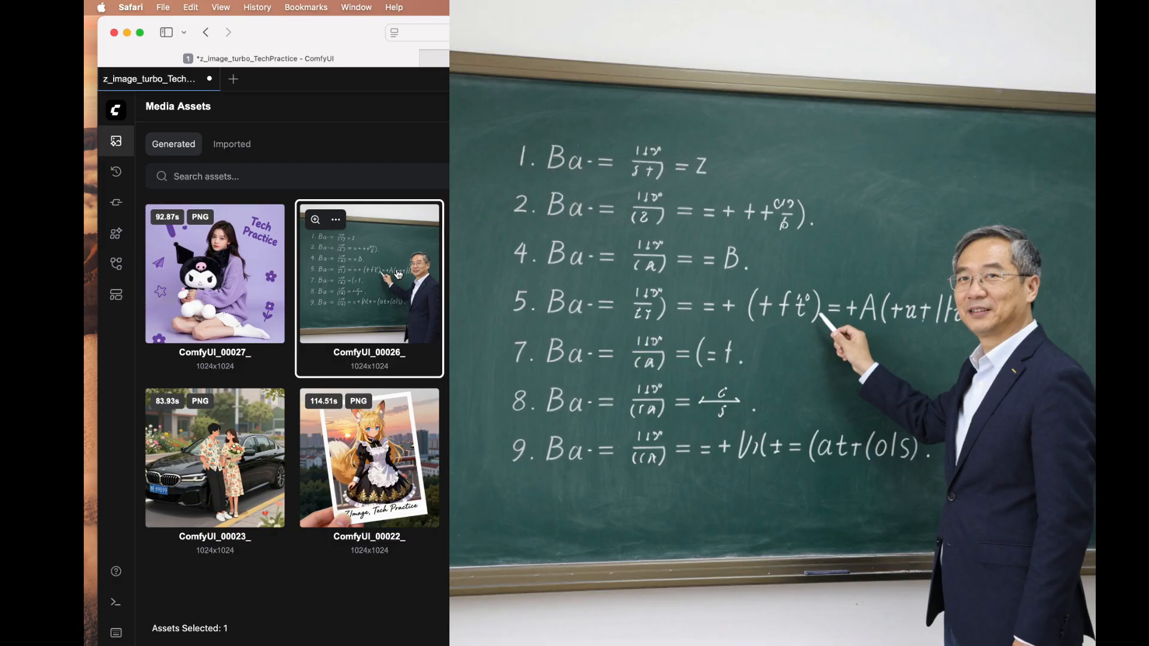
mouse_move(408, 305)
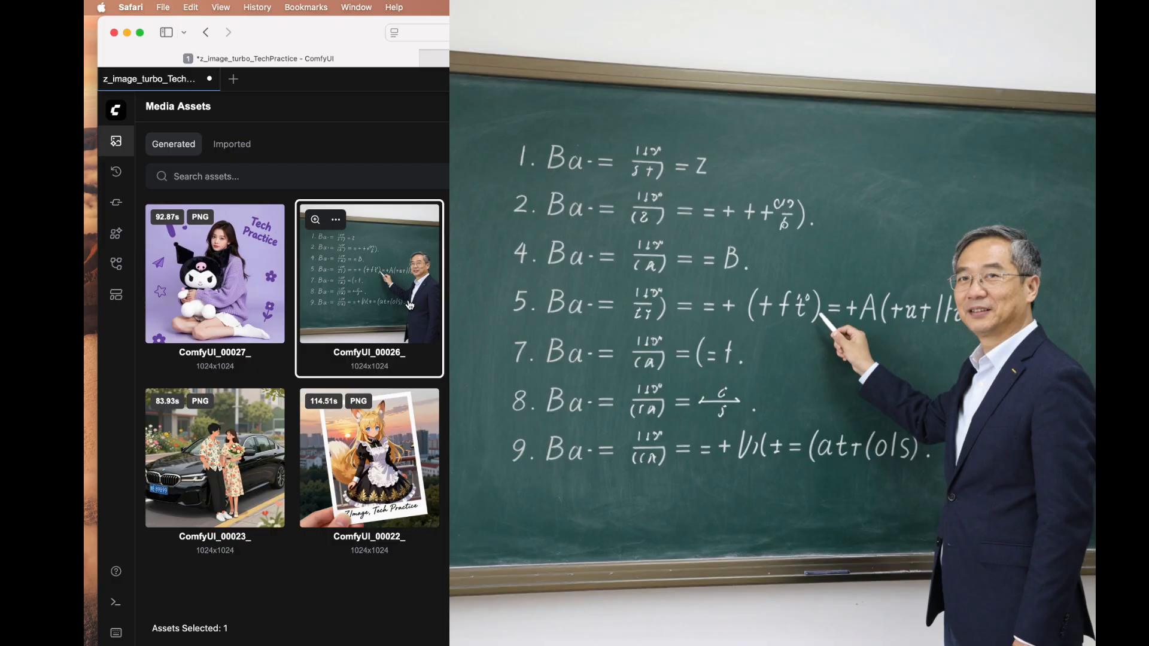
mouse_move(370, 267)
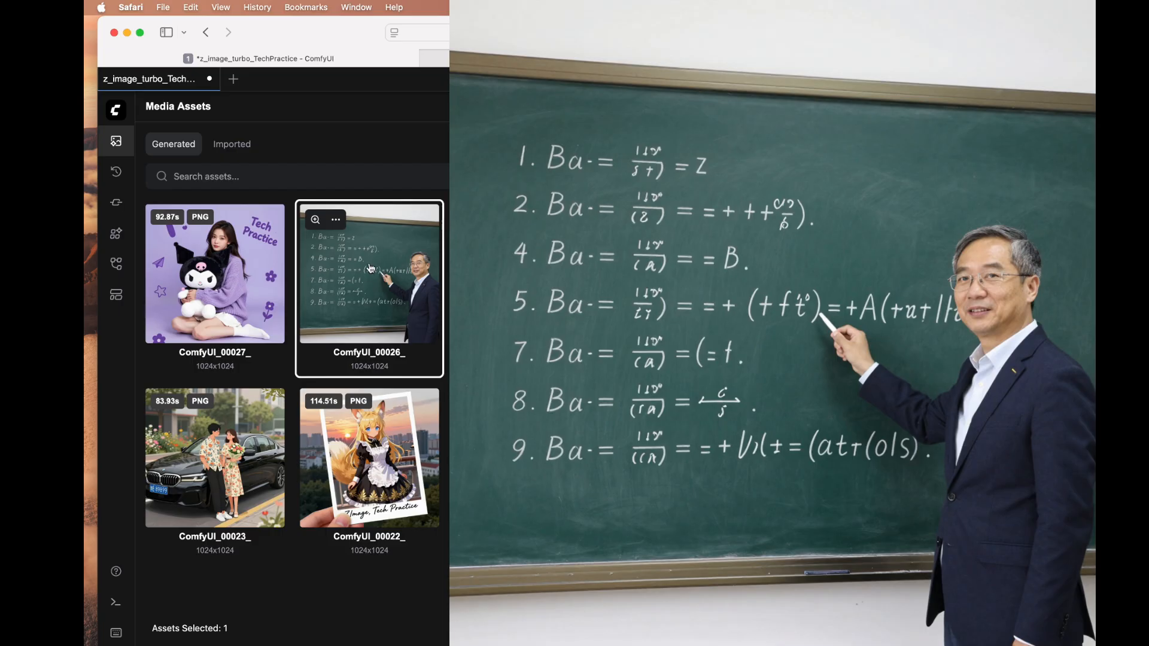
mouse_move(390, 292)
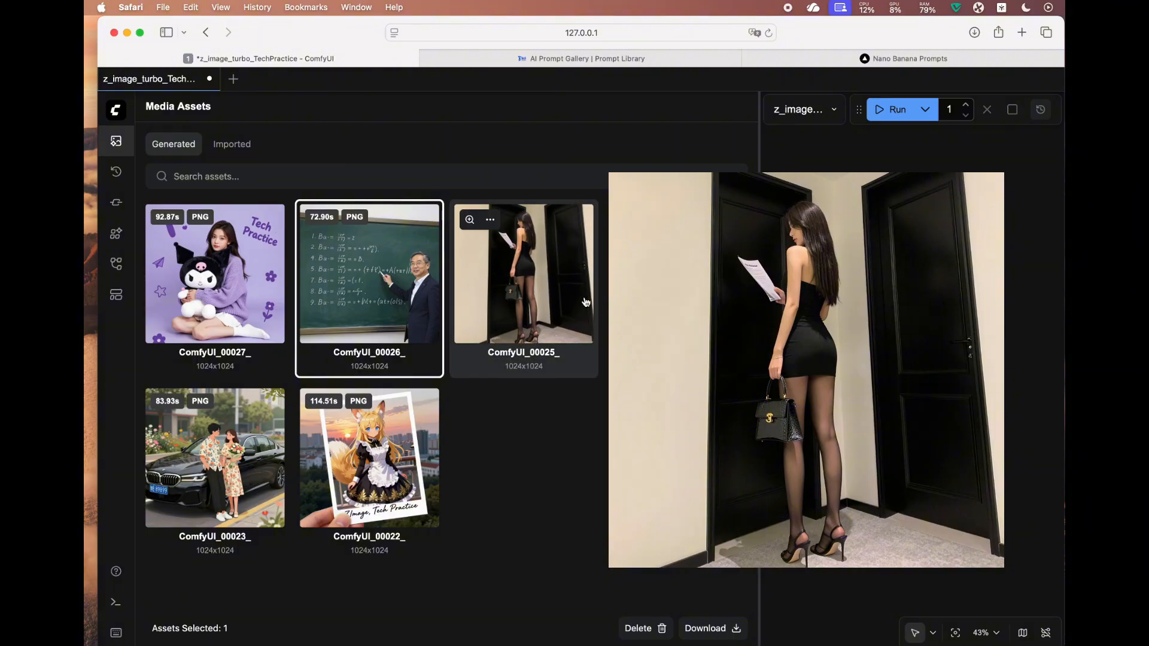
mouse_move(576, 298)
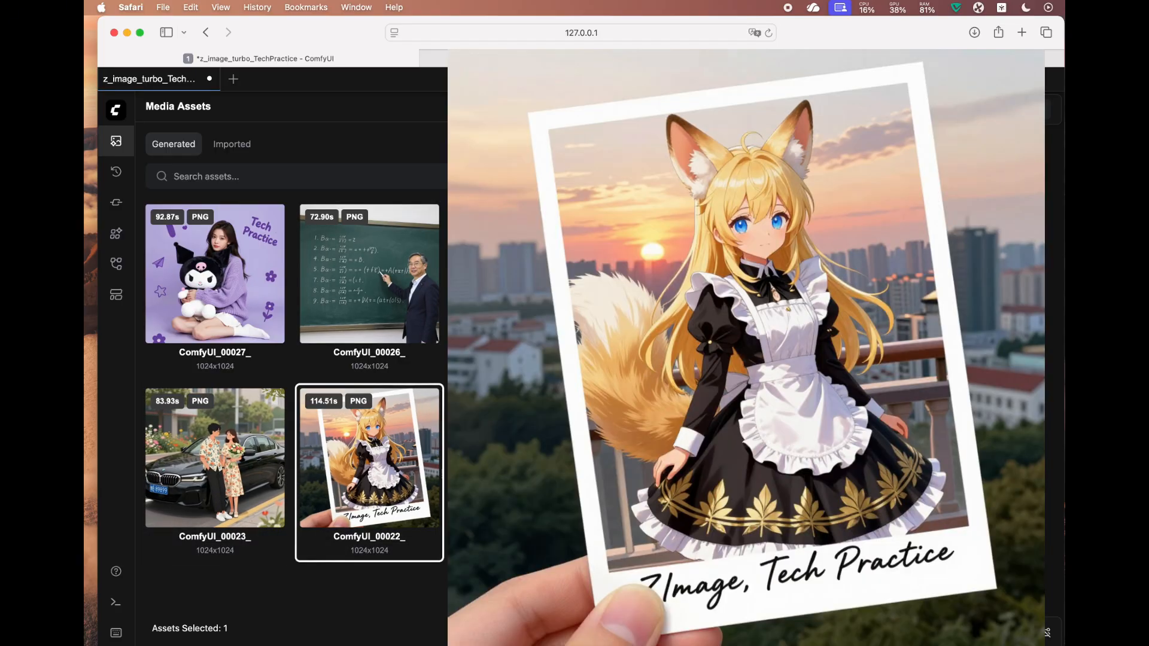
left_click(370, 456)
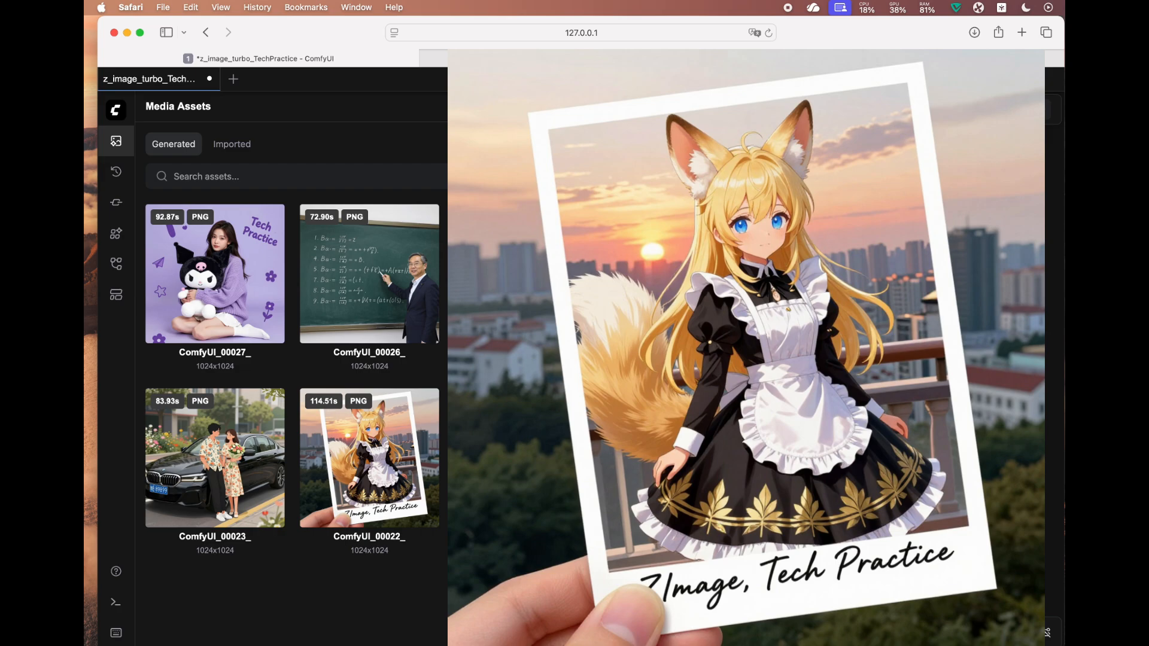